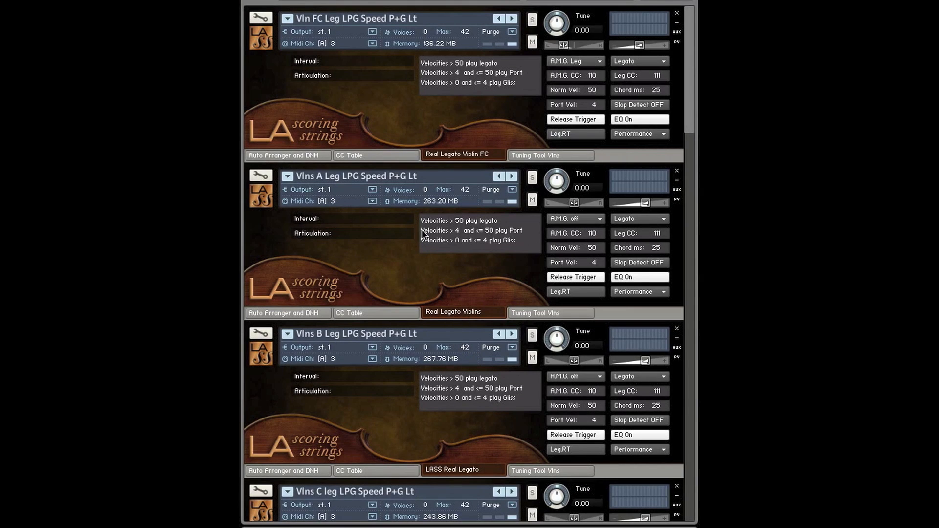
{"action": "mouse_move", "coordinate": [362, 119]}
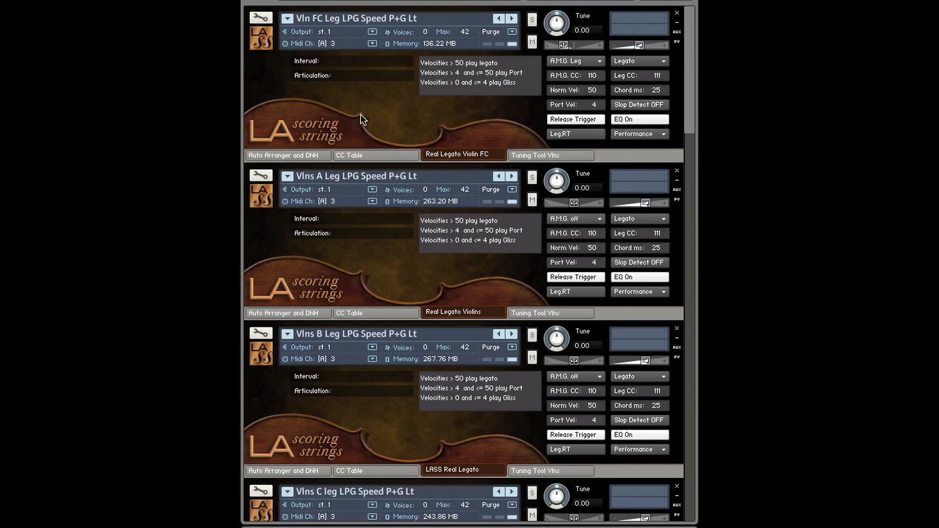
{"action": "mouse_move", "coordinate": [368, 151]}
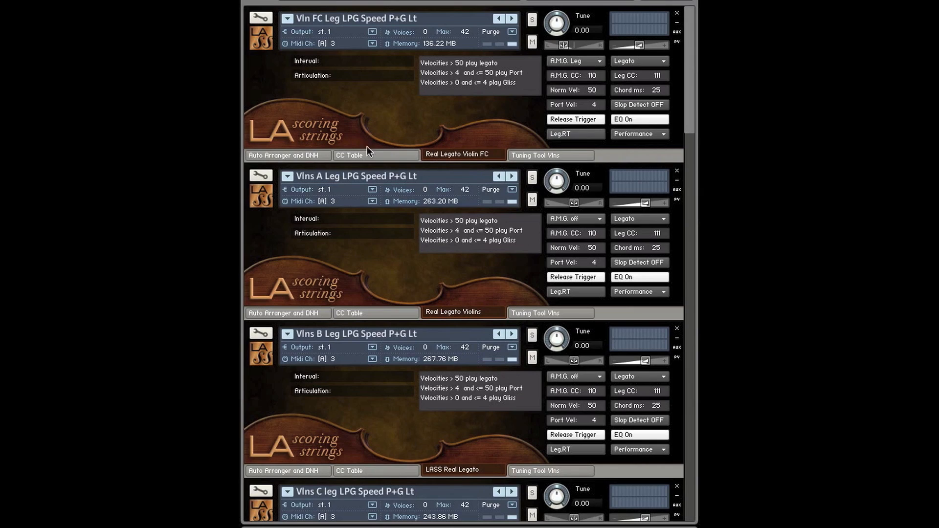
{"action": "mouse_move", "coordinate": [332, 147]}
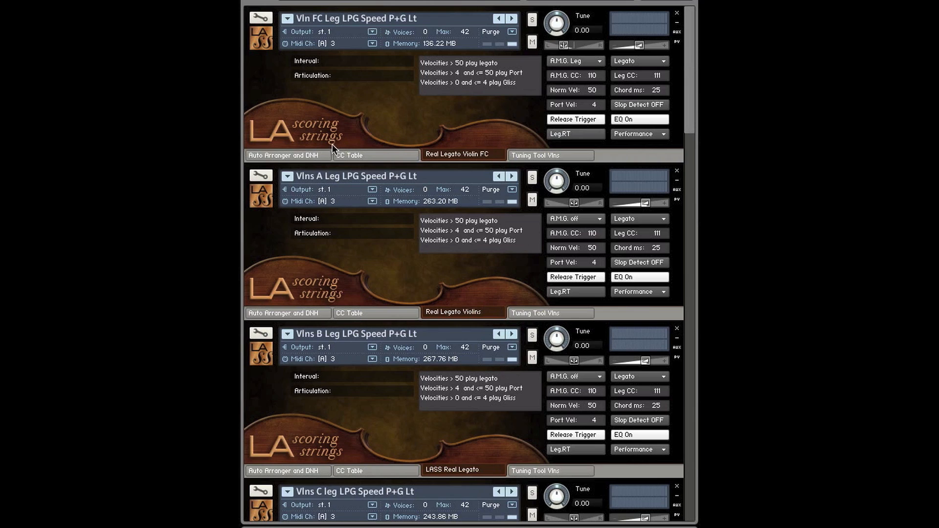
{"action": "mouse_move", "coordinate": [396, 120]}
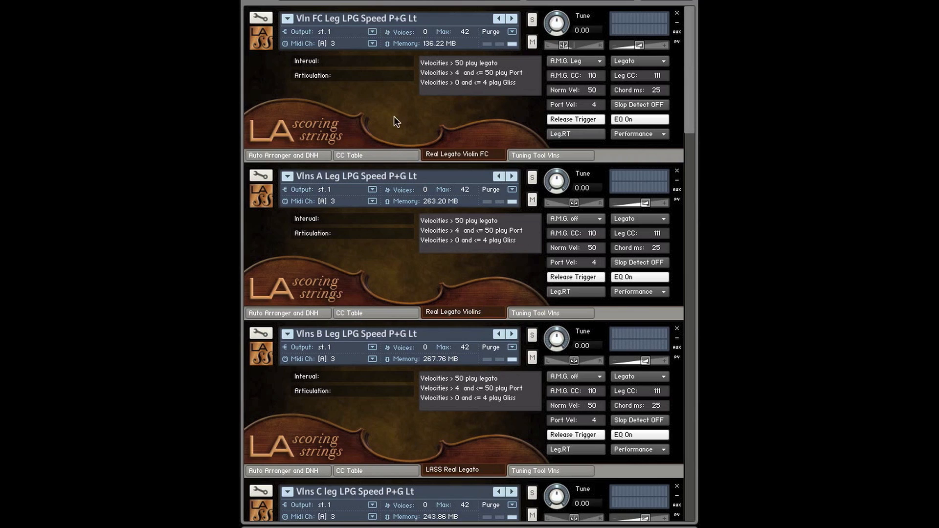
{"action": "mouse_move", "coordinate": [336, 31]}
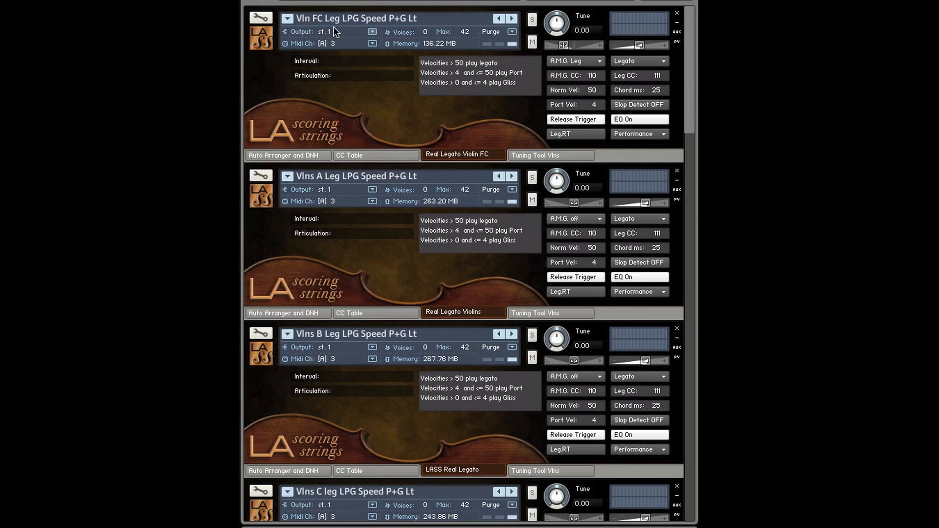
{"action": "mouse_move", "coordinate": [321, 310]}
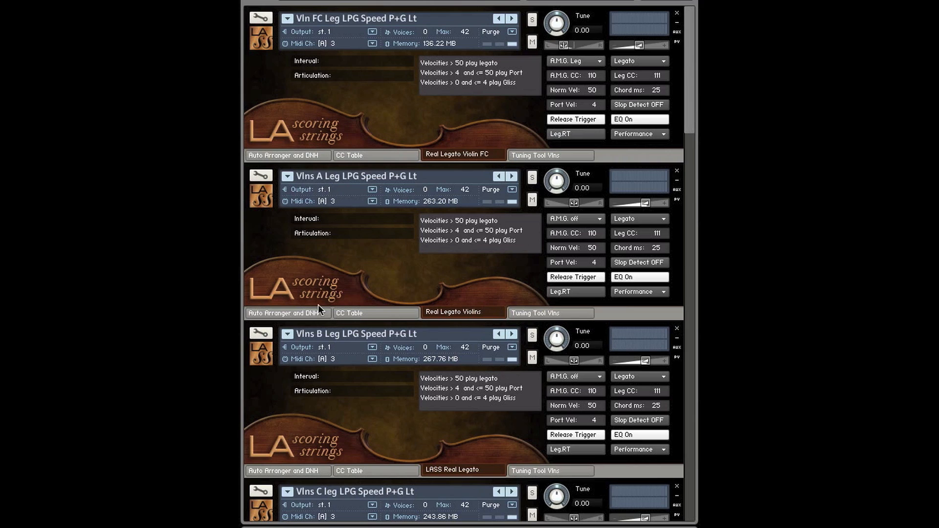
{"action": "mouse_move", "coordinate": [342, 289]}
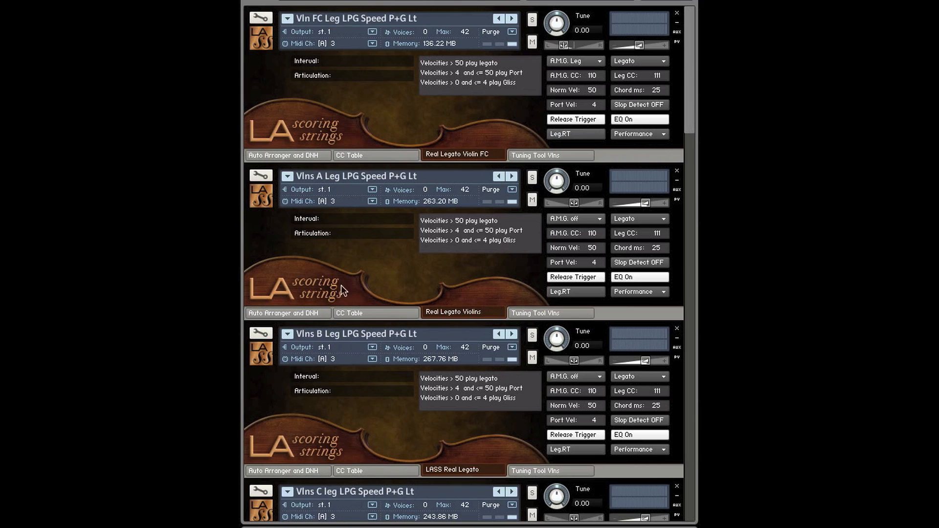
{"action": "mouse_move", "coordinate": [310, 96]}
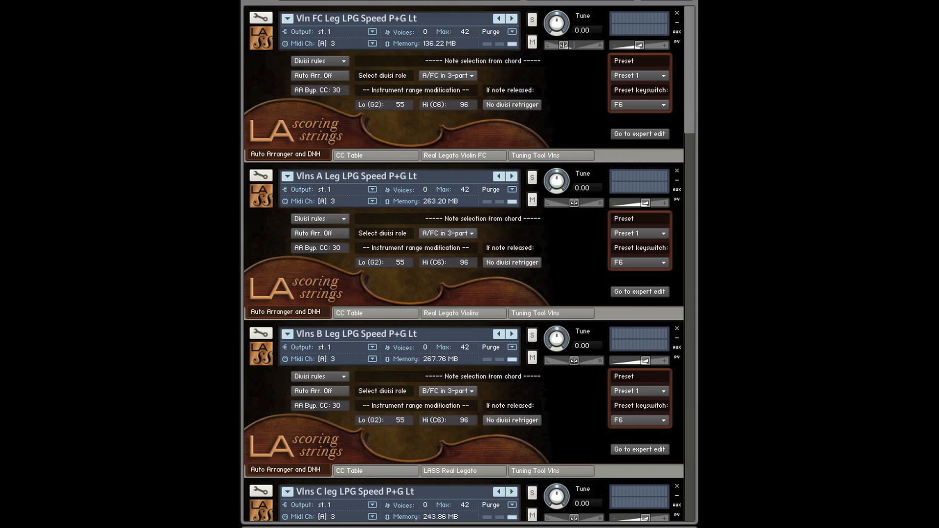
{"action": "scroll", "scroll_direction": "down", "scroll_amount": 3}
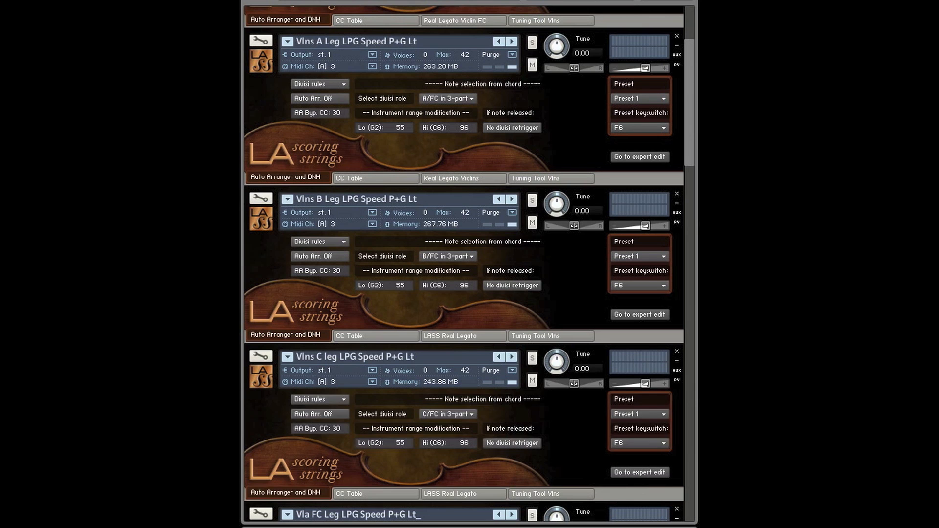
{"action": "scroll", "scroll_direction": "up", "scroll_amount": 3}
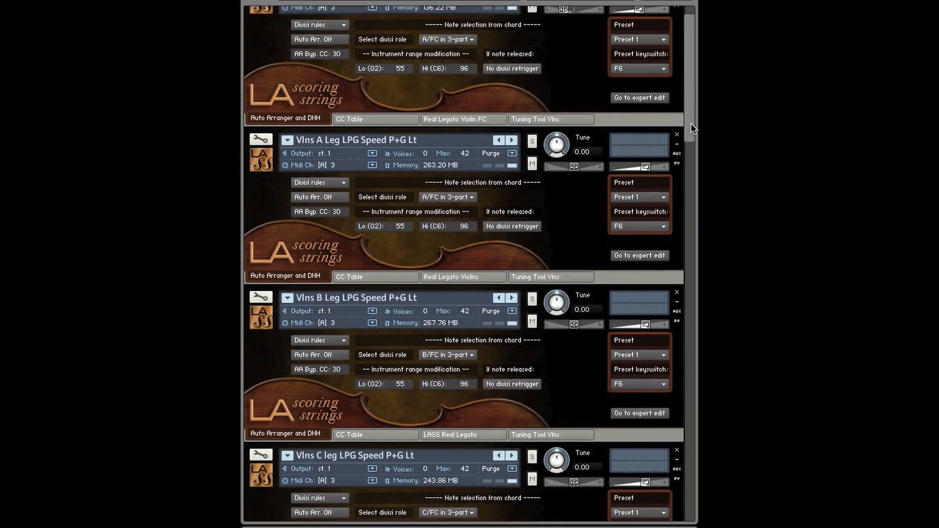
{"action": "scroll", "scroll_direction": "up", "scroll_amount": 3}
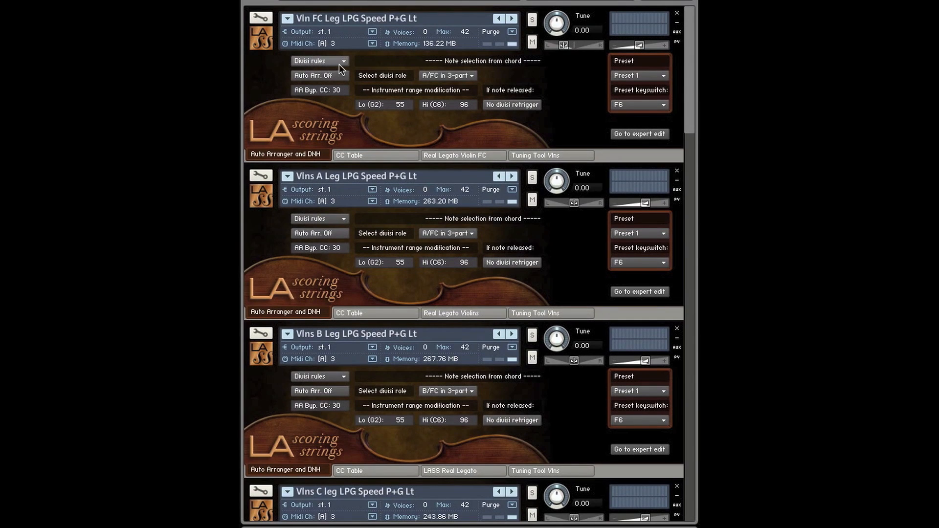
{"action": "left_click", "coordinate": [318, 60]}
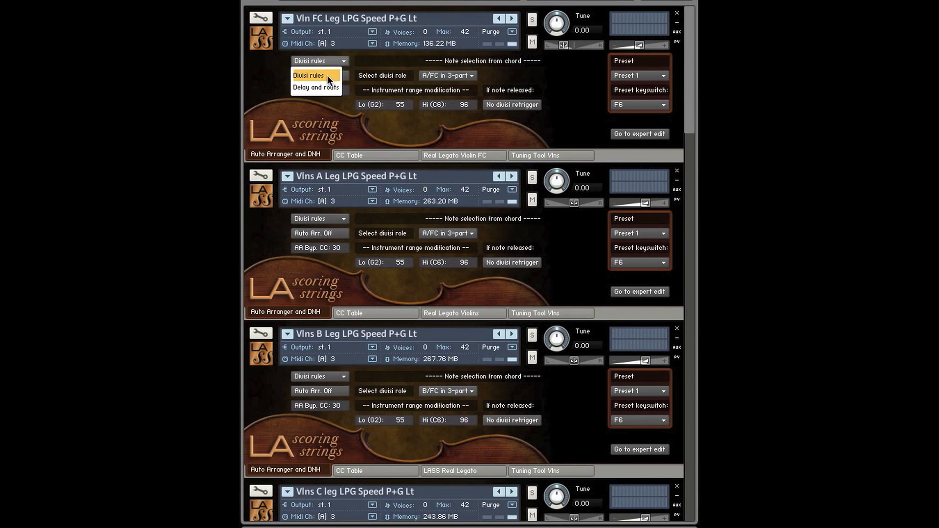
{"action": "left_click", "coordinate": [315, 87]}
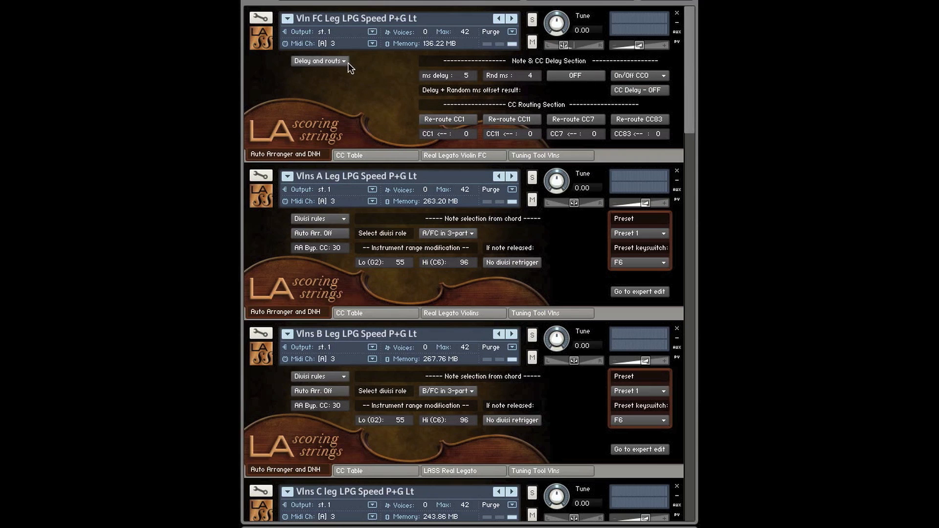
{"action": "left_click", "coordinate": [319, 60]}
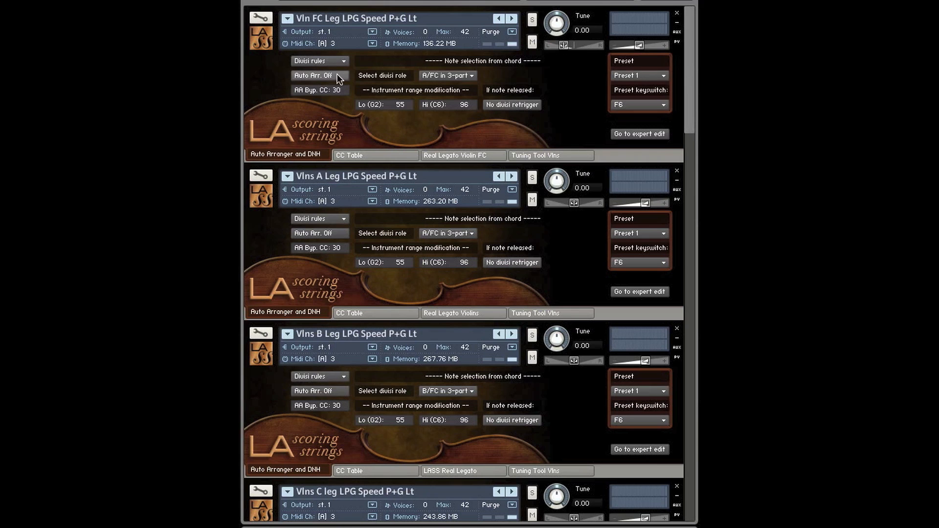
{"action": "mouse_move", "coordinate": [482, 85]}
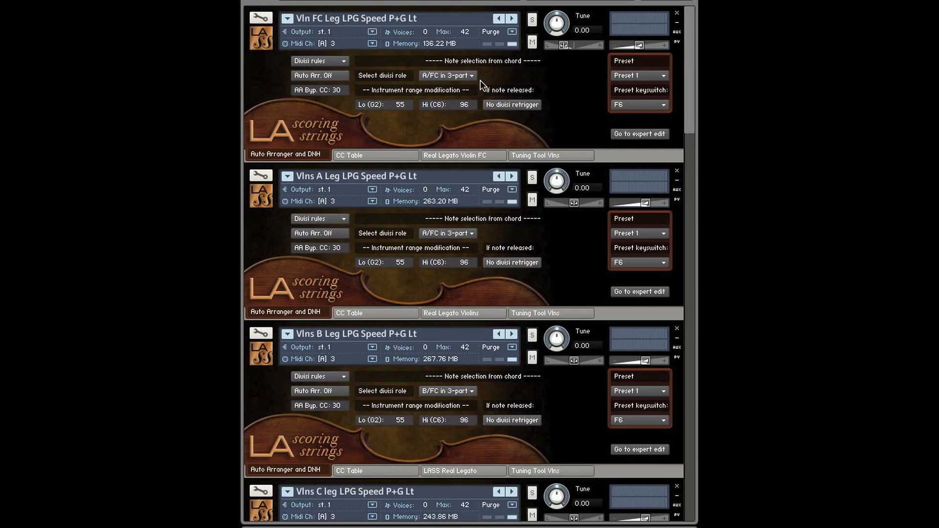
{"action": "mouse_move", "coordinate": [293, 108]}
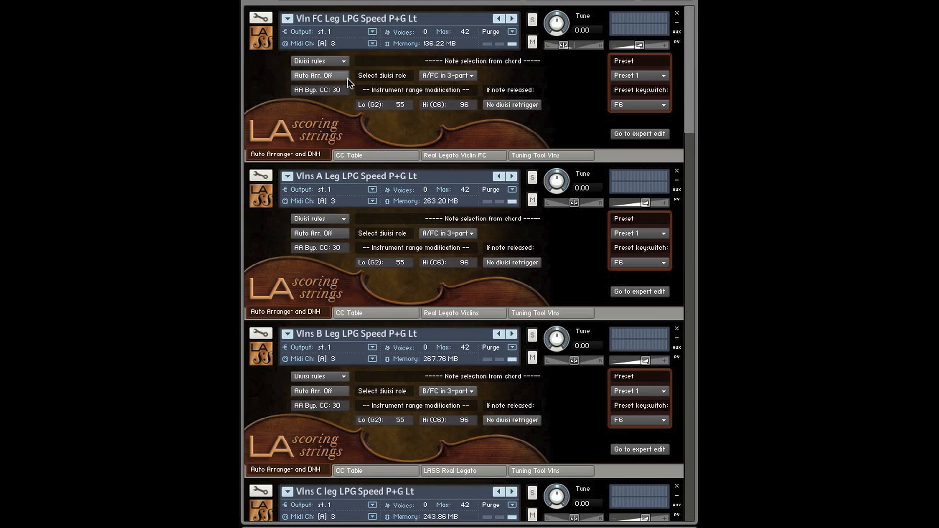
- Switch Auto Arr. from Off to On for the Vln FC and Vlns A violin patches
{"action": "left_click", "coordinate": [318, 75]}
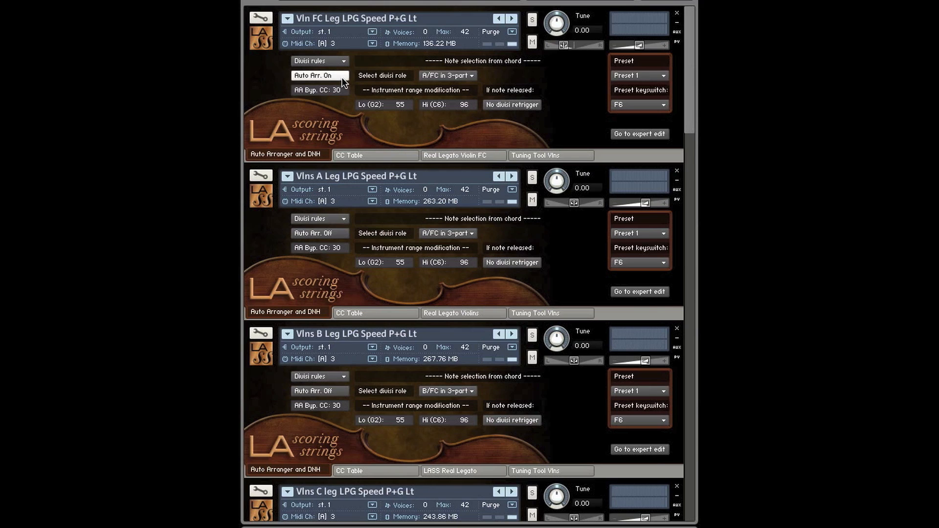
{"action": "left_click", "coordinate": [319, 233]}
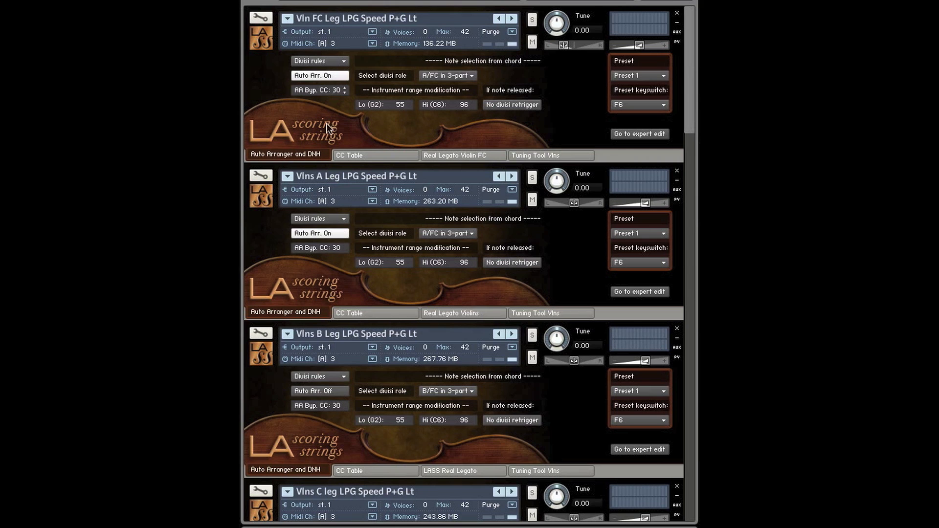
{"action": "scroll", "scroll_direction": "down", "scroll_amount": 3}
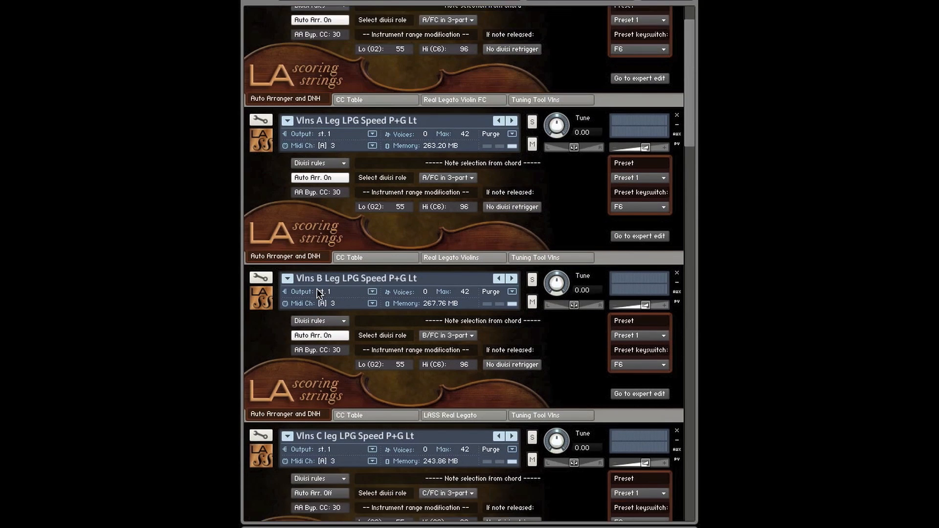
{"action": "scroll", "scroll_direction": "up", "scroll_amount": 3}
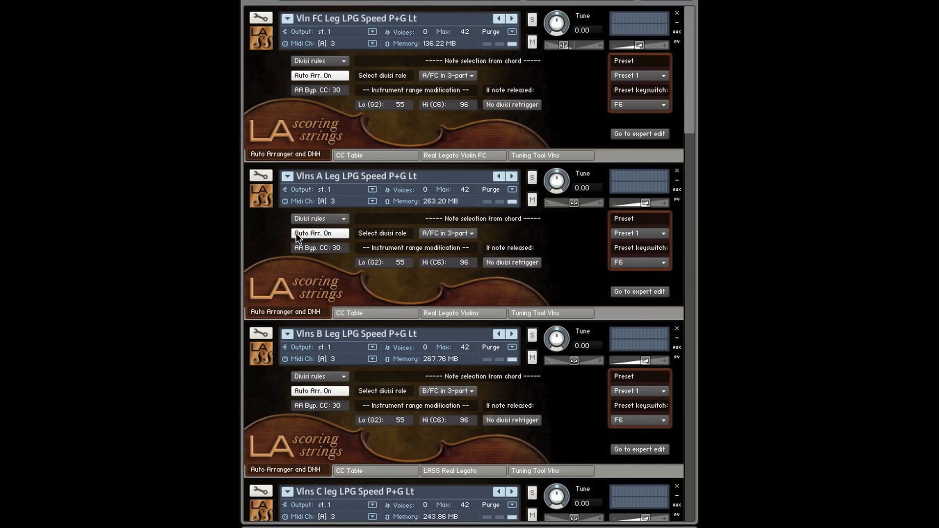
{"action": "mouse_move", "coordinate": [358, 129]}
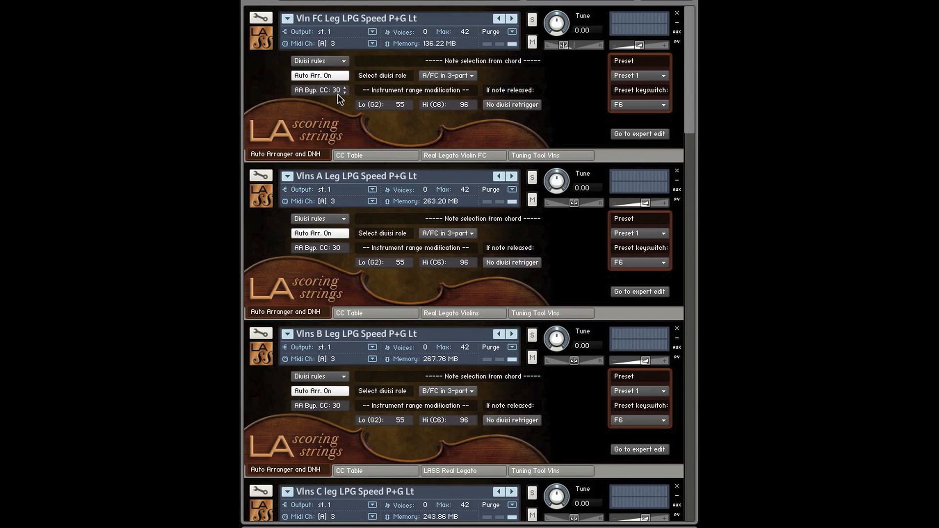
{"action": "mouse_move", "coordinate": [329, 107]}
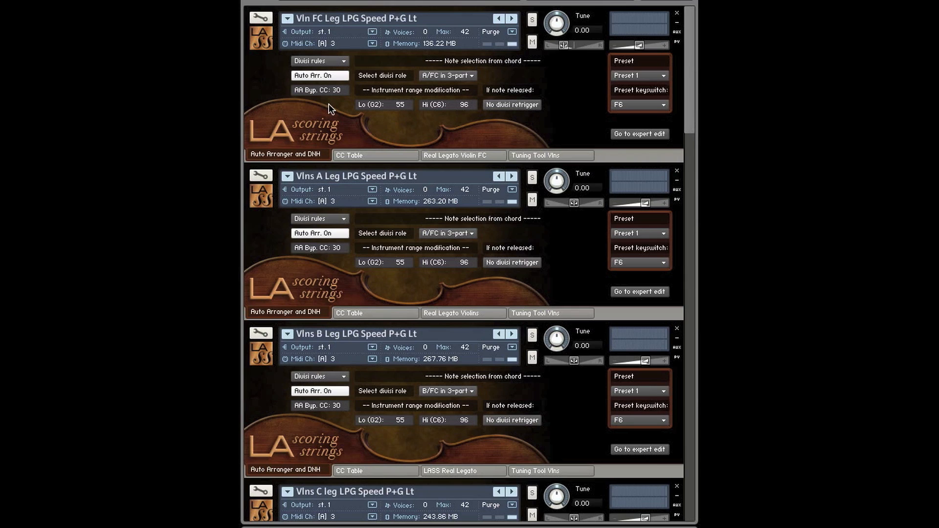
{"action": "mouse_move", "coordinate": [496, 82]}
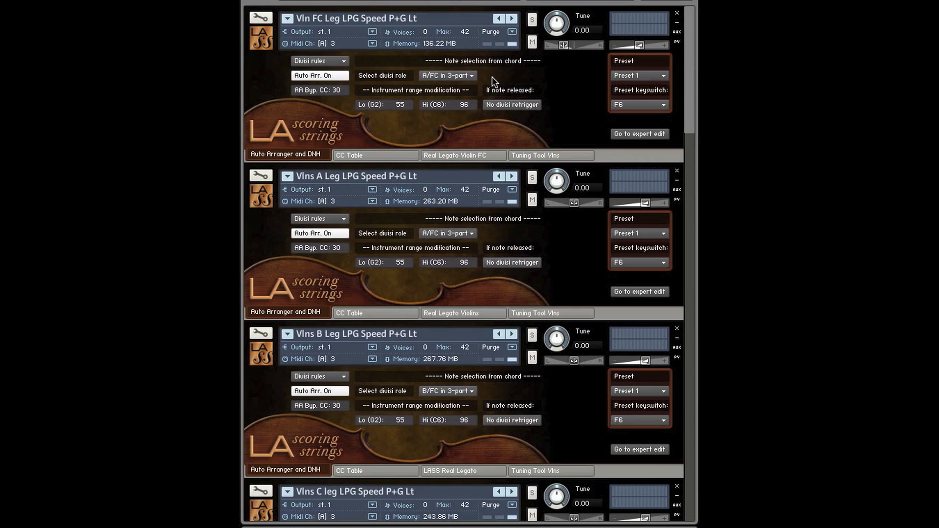
- List Vln FC's divisi role choices, leaving it on A/FC in 3-part
{"action": "left_click", "coordinate": [446, 75]}
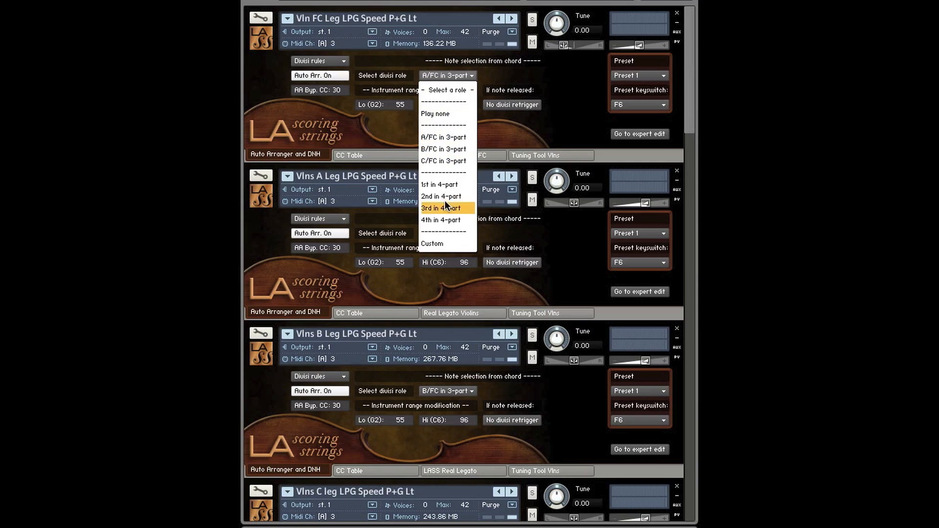
{"action": "mouse_move", "coordinate": [446, 148]}
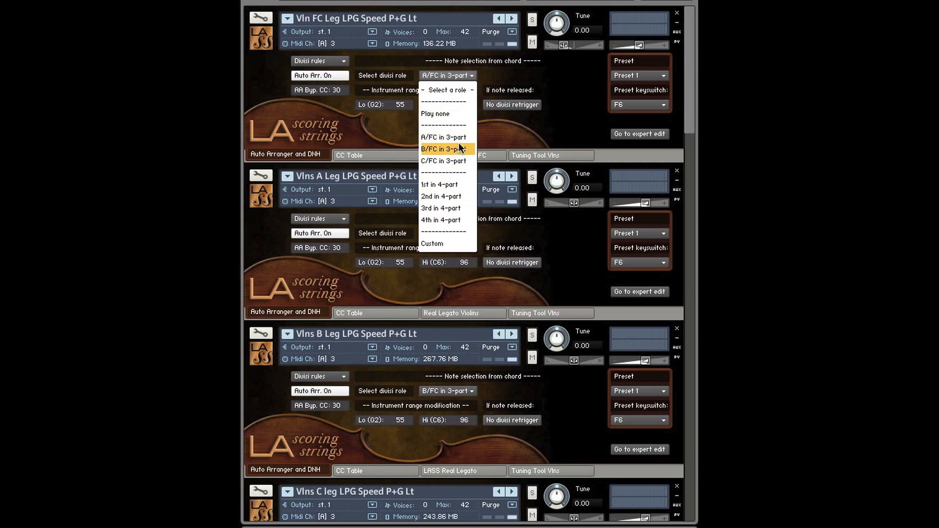
{"action": "mouse_move", "coordinate": [443, 137]}
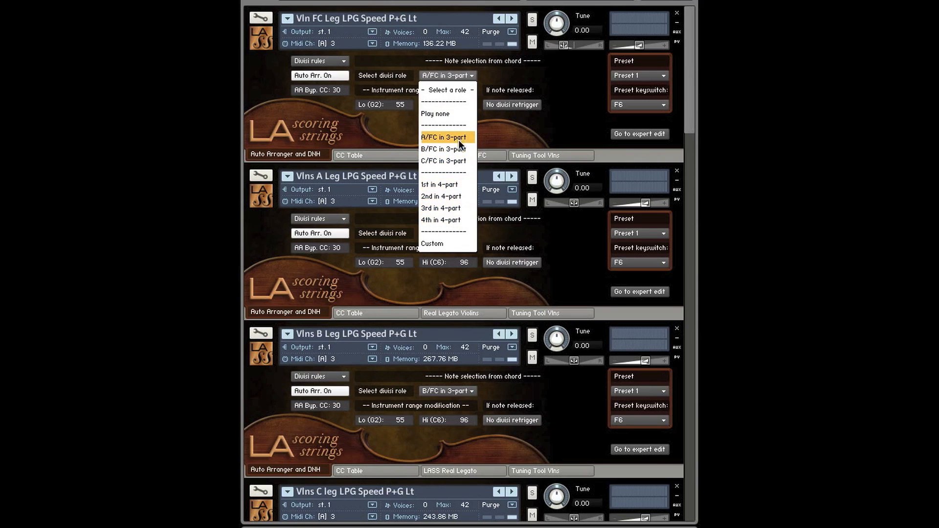
{"action": "mouse_move", "coordinate": [459, 209]}
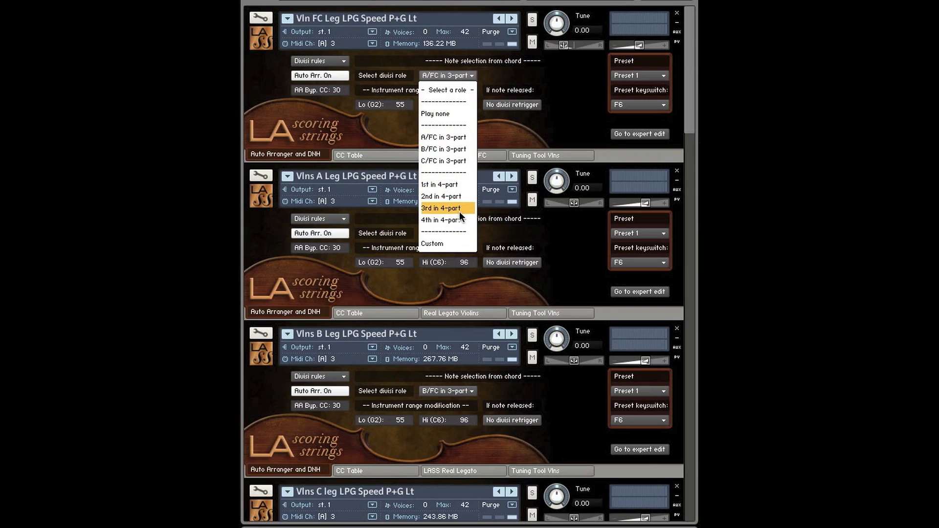
{"action": "mouse_move", "coordinate": [434, 184]}
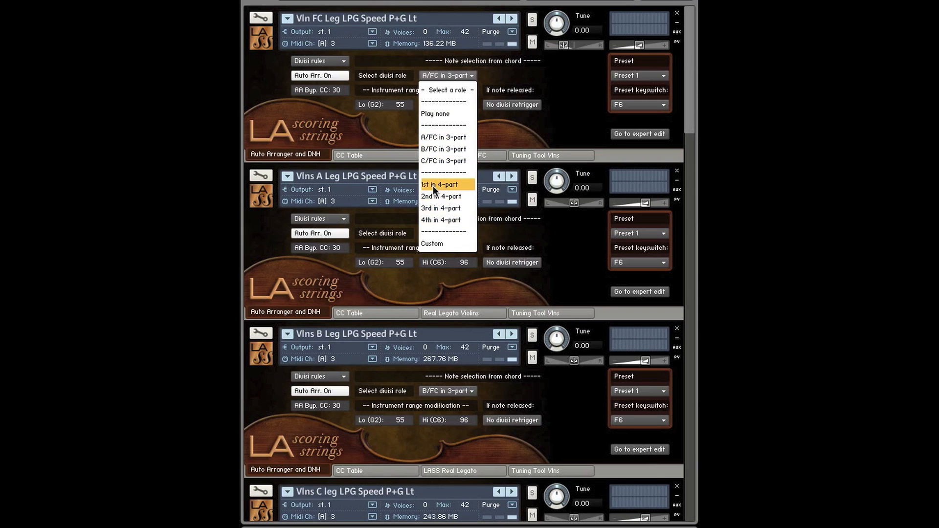
{"action": "mouse_move", "coordinate": [434, 219]}
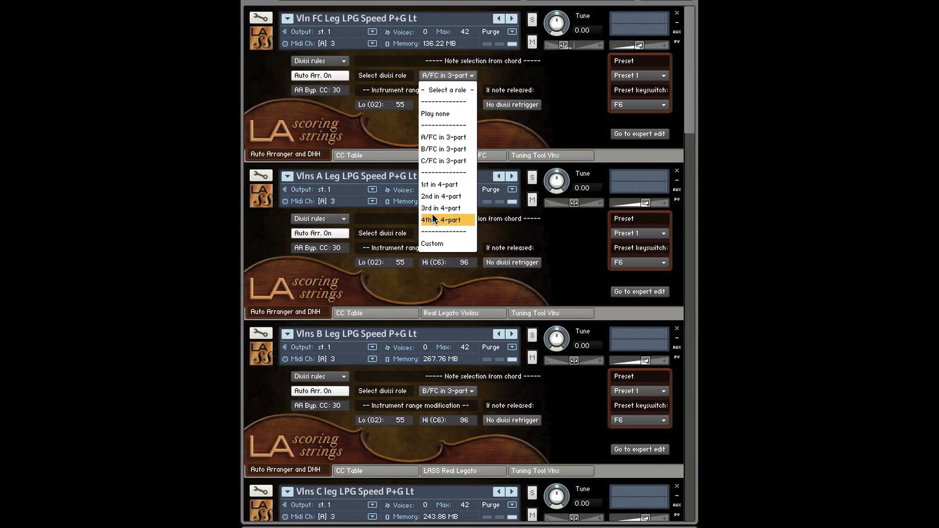
{"action": "mouse_move", "coordinate": [446, 196]}
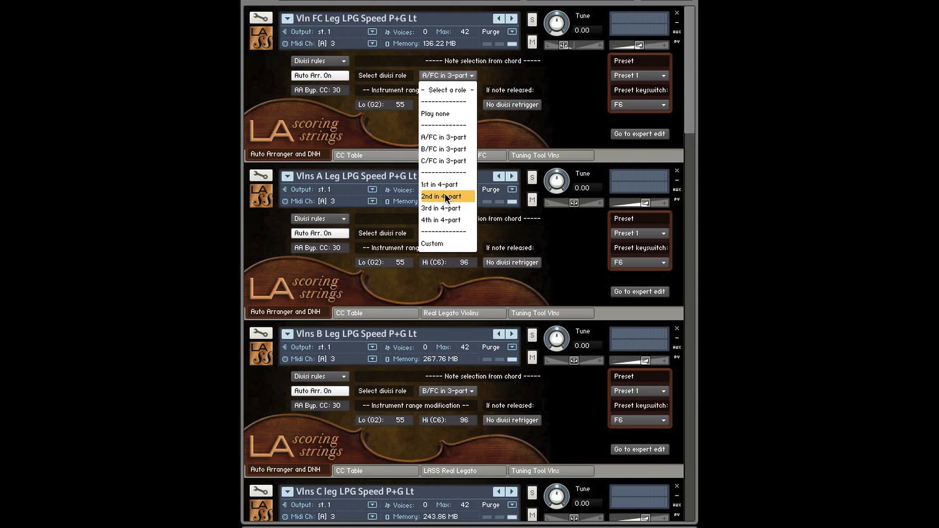
{"action": "mouse_move", "coordinate": [446, 160]}
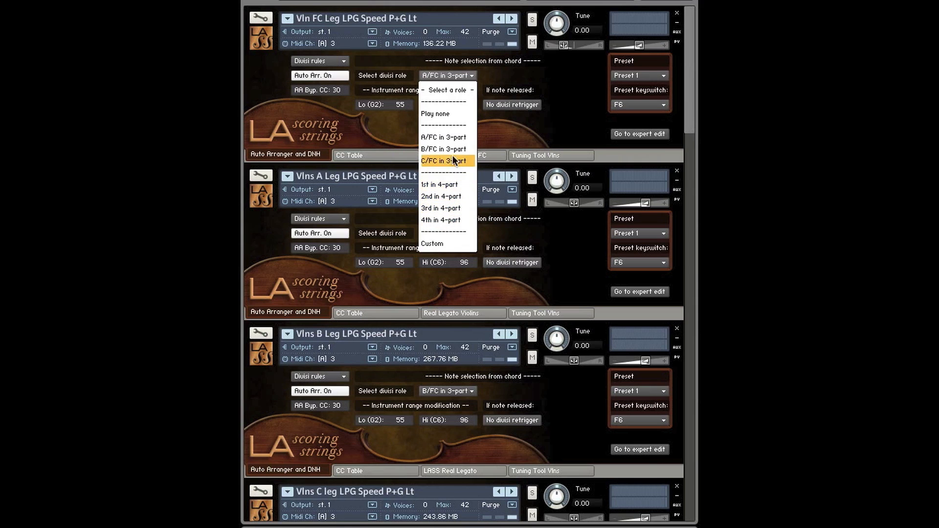
{"action": "mouse_move", "coordinate": [443, 137]}
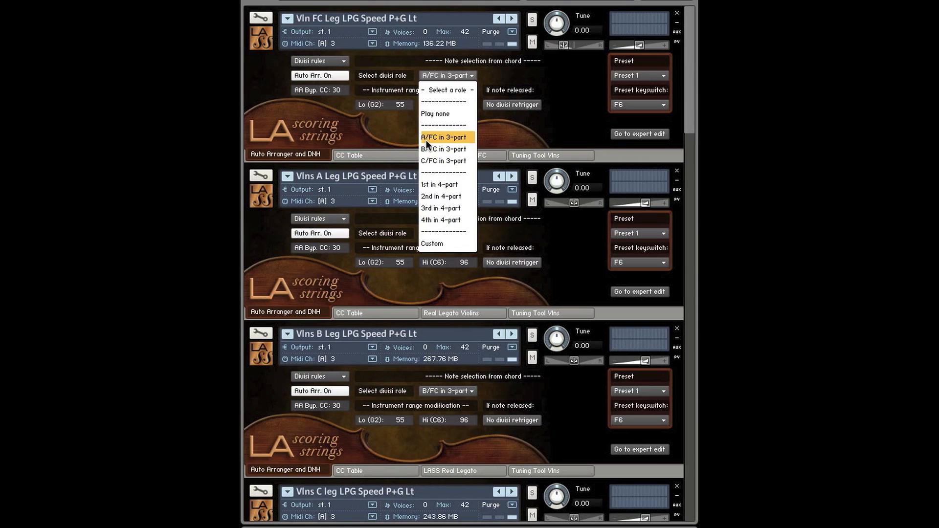
{"action": "mouse_move", "coordinate": [446, 145]}
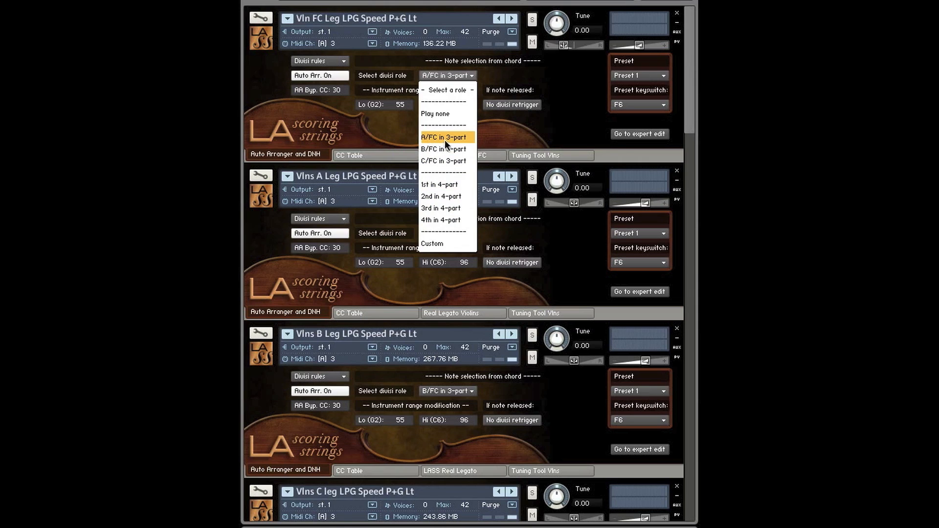
{"action": "mouse_move", "coordinate": [443, 148]}
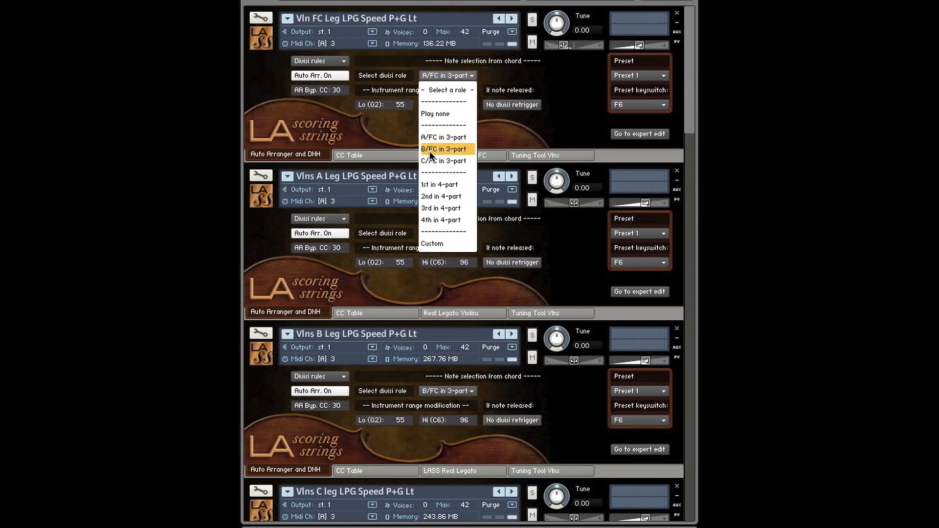
{"action": "mouse_move", "coordinate": [446, 161]}
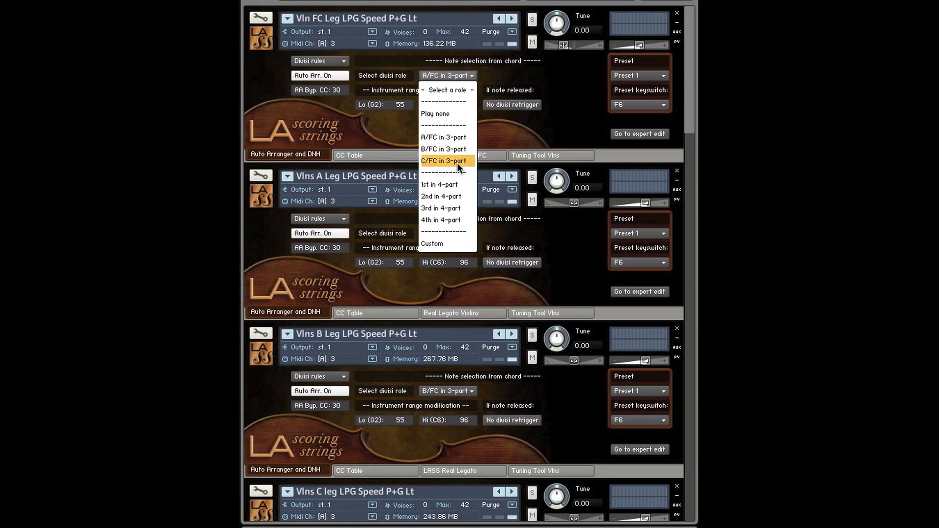
{"action": "mouse_move", "coordinate": [446, 90]}
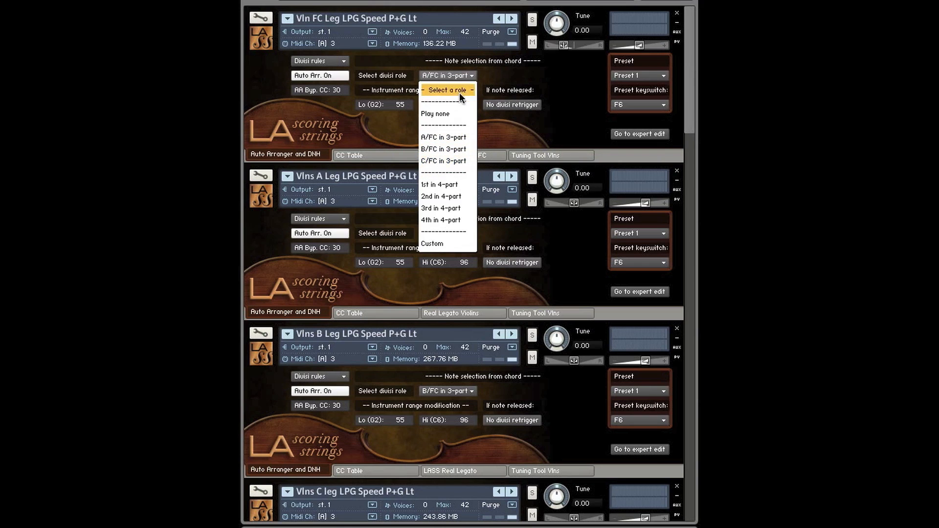
{"action": "mouse_move", "coordinate": [442, 137]}
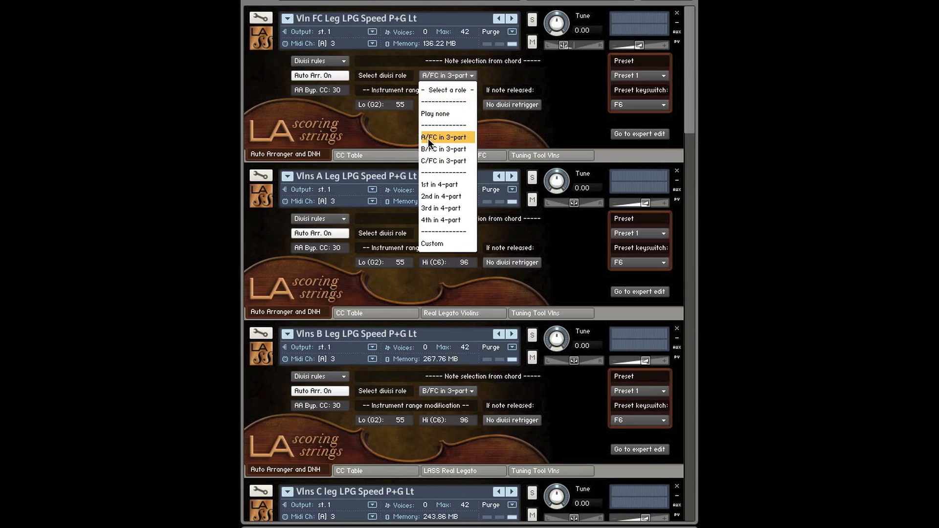
{"action": "mouse_move", "coordinate": [352, 29]}
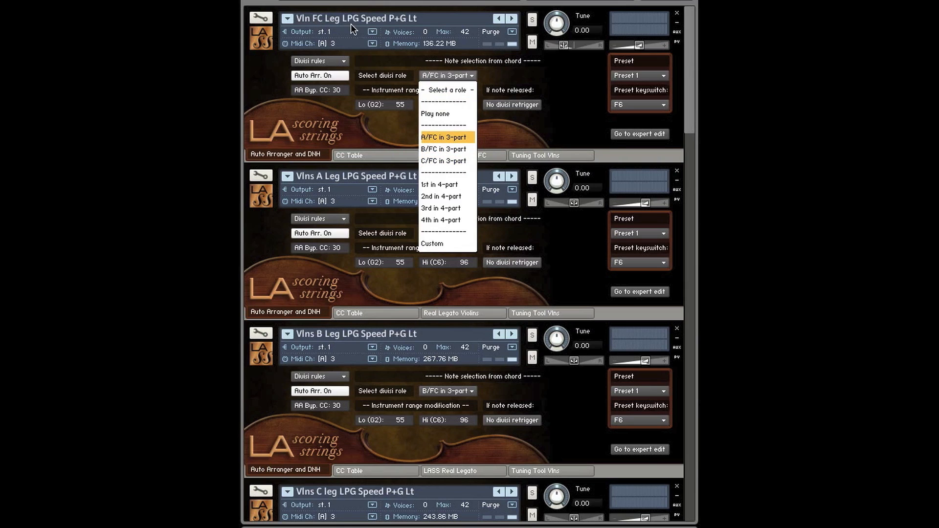
- Review the divisi role choices for Vln FC and Vlns B without changing them
{"action": "left_click", "coordinate": [442, 137]}
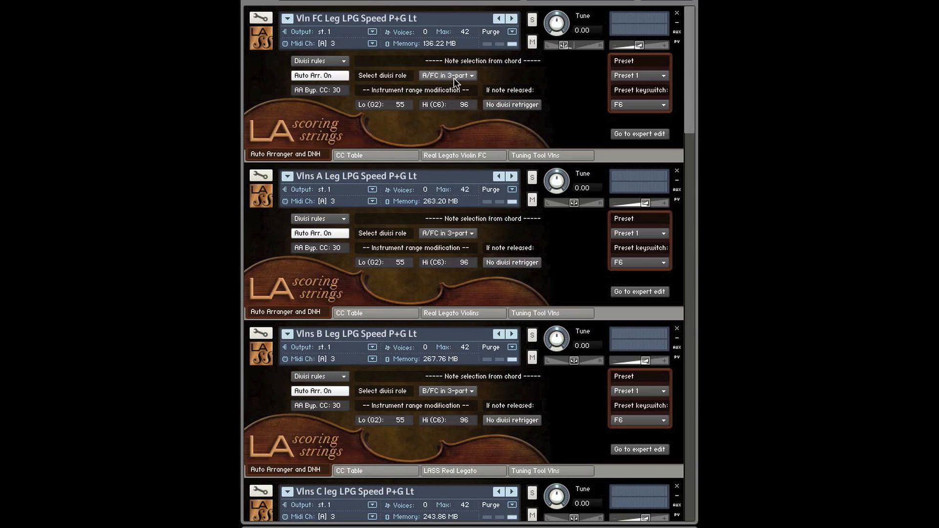
{"action": "mouse_move", "coordinate": [373, 23]}
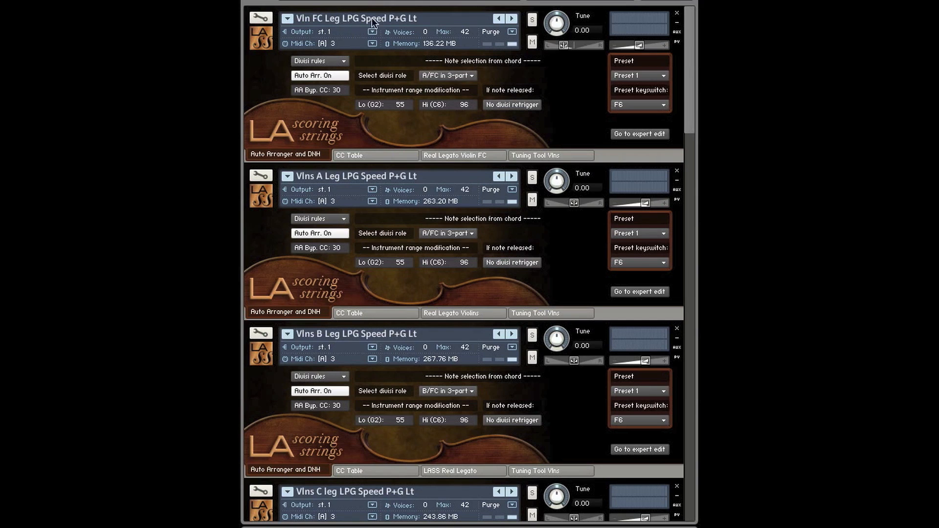
{"action": "mouse_move", "coordinate": [330, 36]}
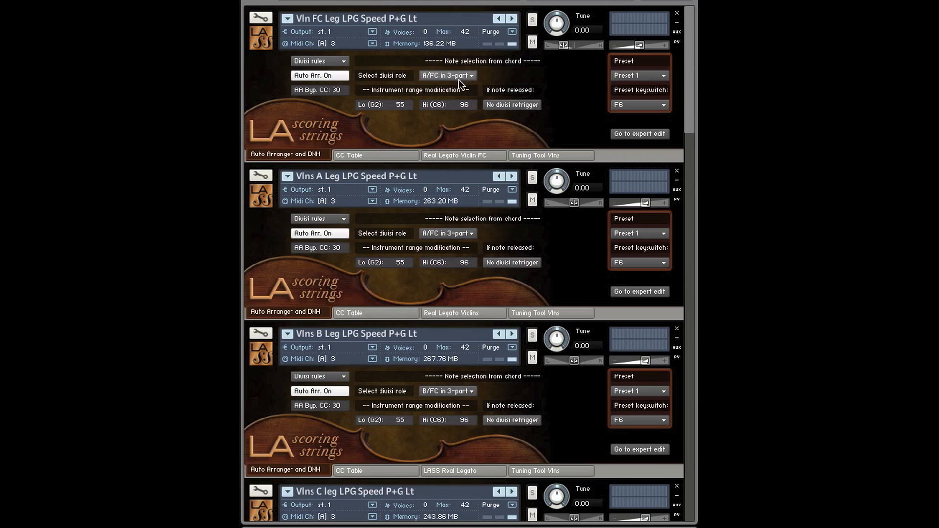
{"action": "mouse_move", "coordinate": [312, 203]}
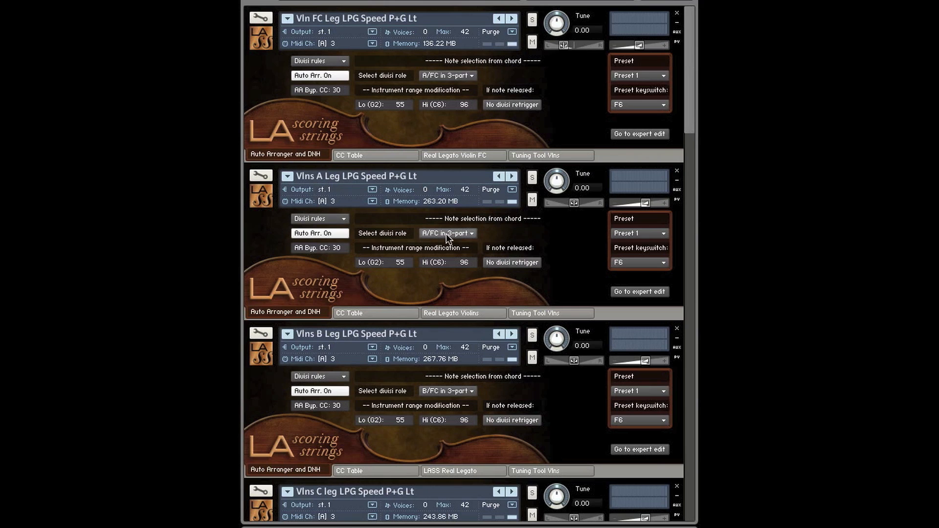
{"action": "mouse_move", "coordinate": [450, 301]}
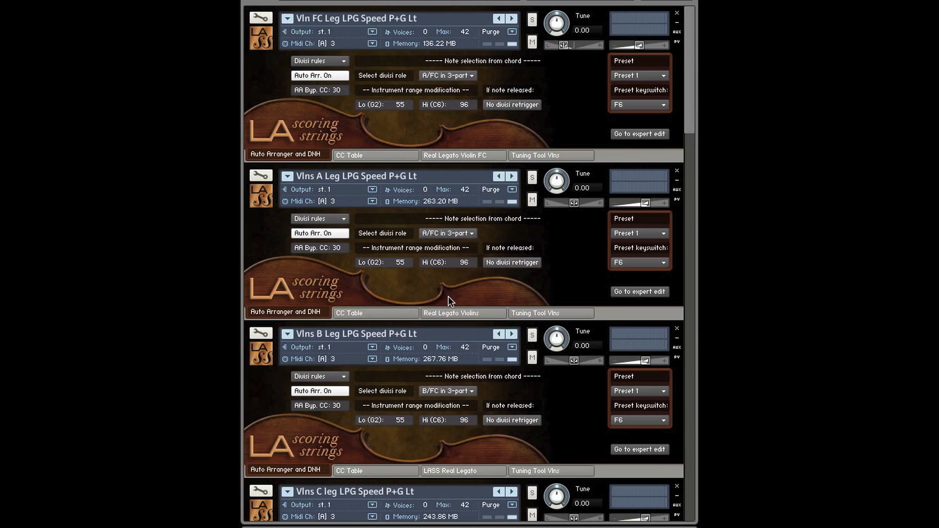
{"action": "mouse_move", "coordinate": [420, 386]}
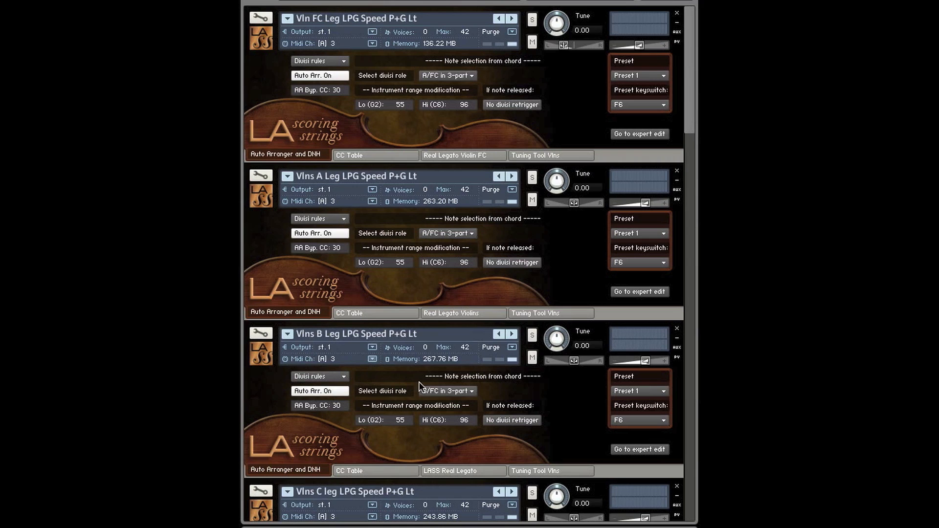
{"action": "left_click", "coordinate": [446, 390]}
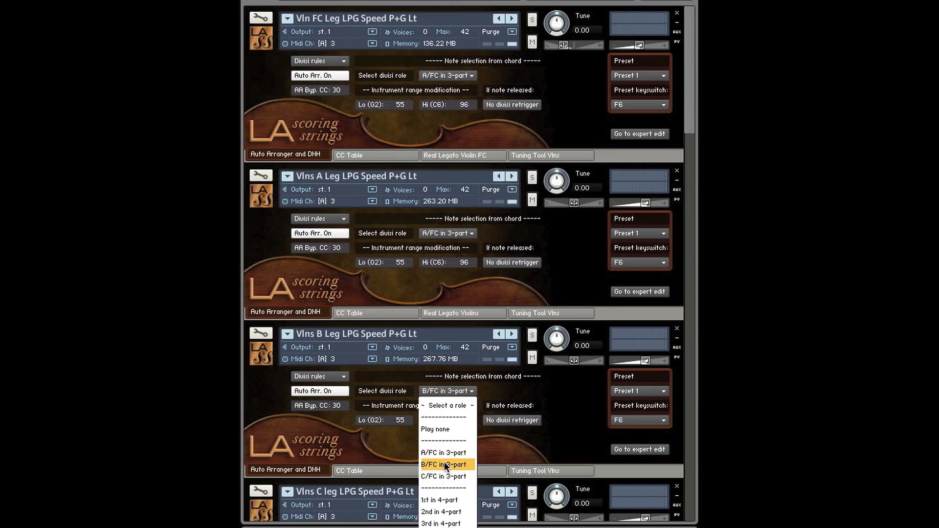
{"action": "left_click", "coordinate": [443, 464]}
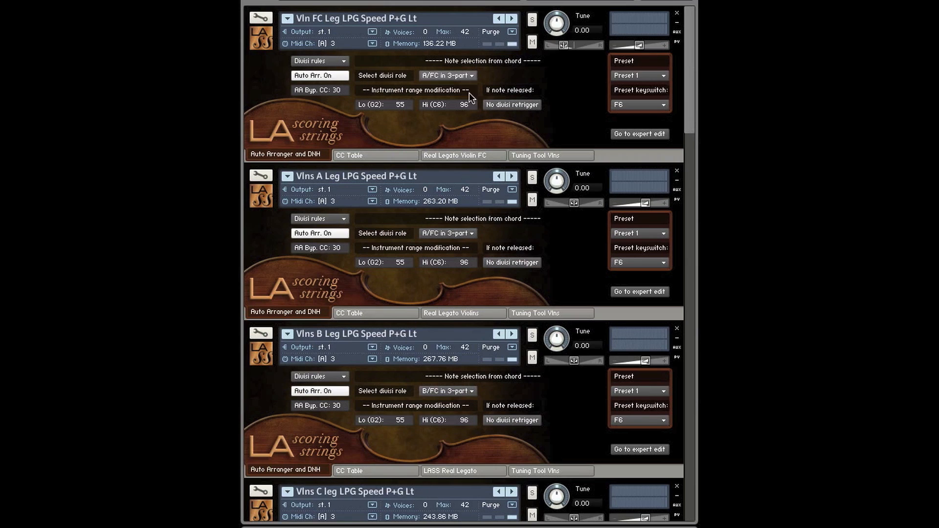
{"action": "mouse_move", "coordinate": [434, 403]}
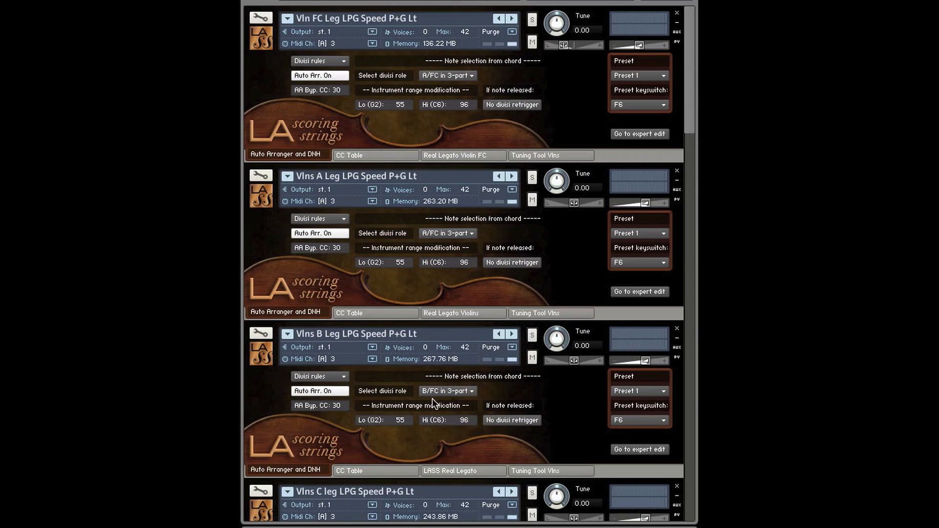
{"action": "mouse_move", "coordinate": [687, 283]}
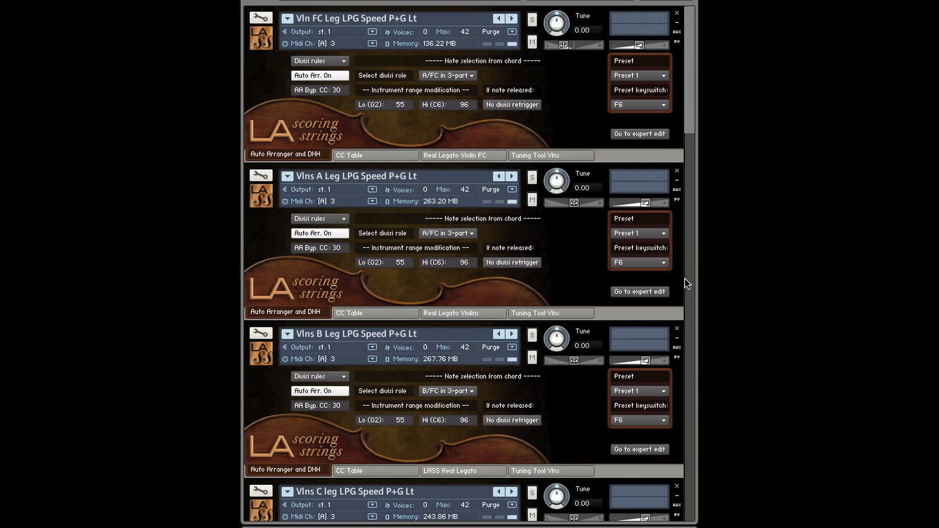
{"action": "mouse_move", "coordinate": [487, 139]}
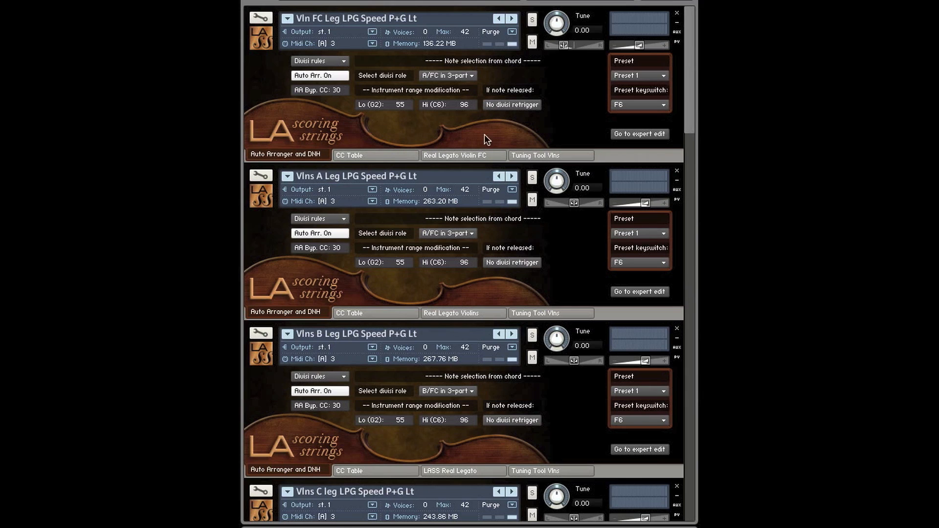
- Try the 1st in 4-part divisi role on Vln FC and Vlns A
{"action": "left_click", "coordinate": [446, 75]}
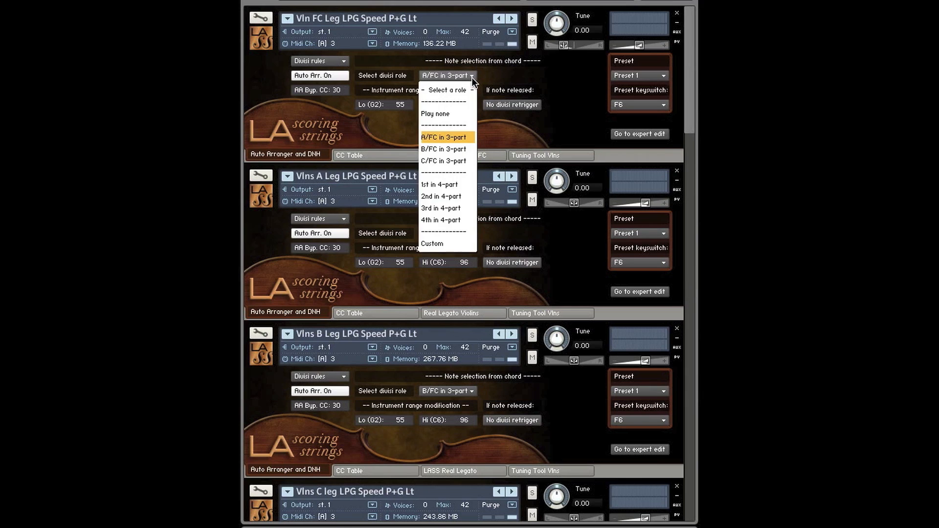
{"action": "left_click", "coordinate": [439, 184]}
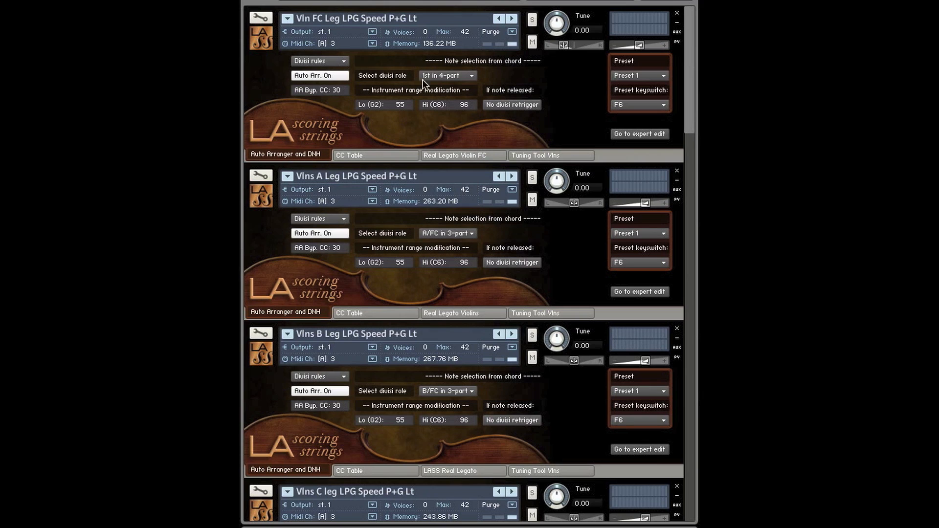
{"action": "mouse_move", "coordinate": [476, 246]}
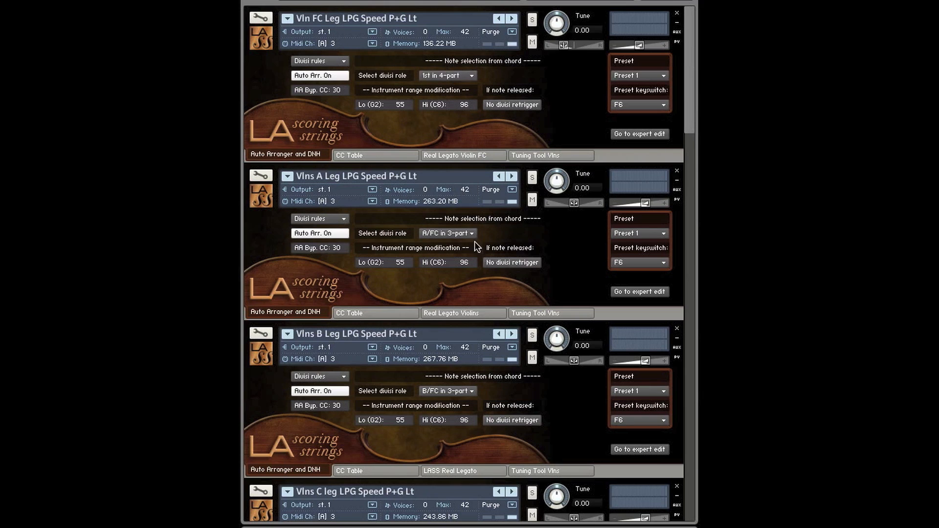
{"action": "left_click", "coordinate": [446, 233]}
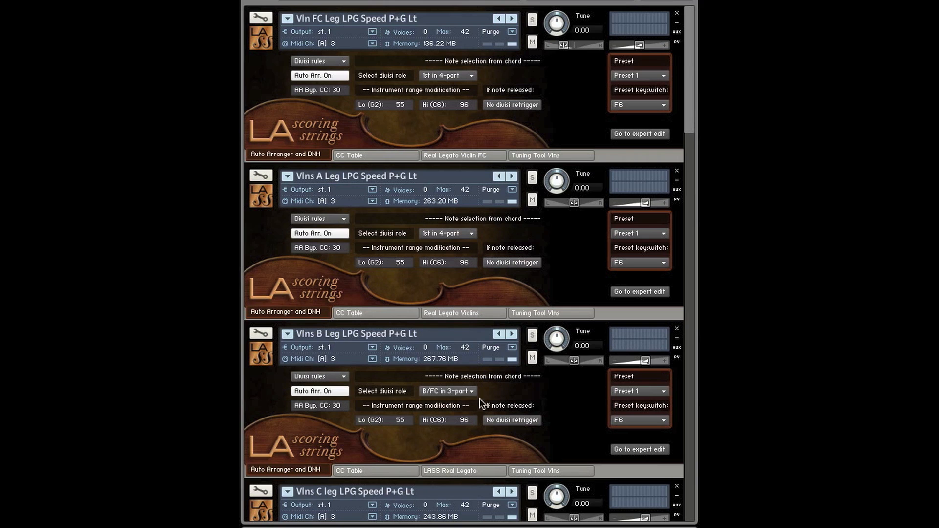
{"action": "left_click", "coordinate": [446, 390]}
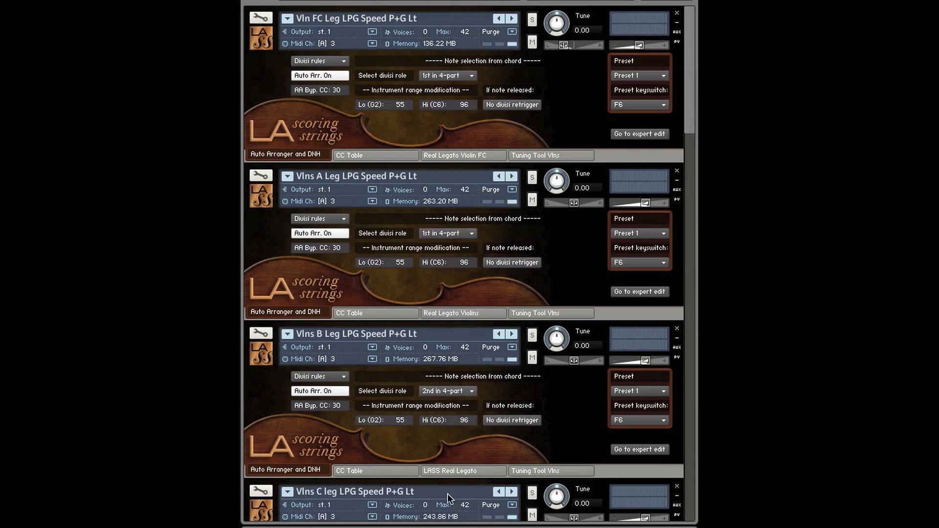
- Give Vln FC, Vlns A and Vlns B the A/FC in 3-part divisi role
{"action": "left_click", "coordinate": [472, 75]}
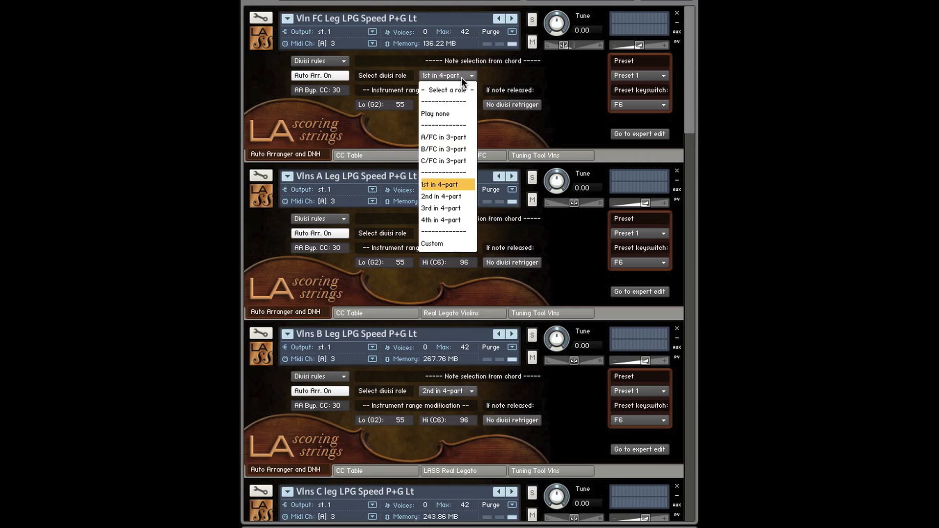
{"action": "left_click", "coordinate": [443, 137]}
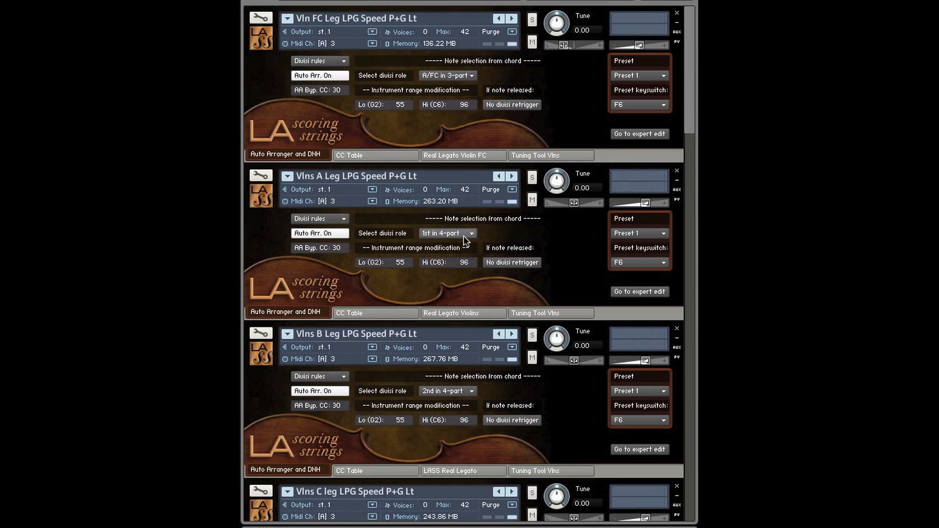
{"action": "left_click", "coordinate": [447, 233]}
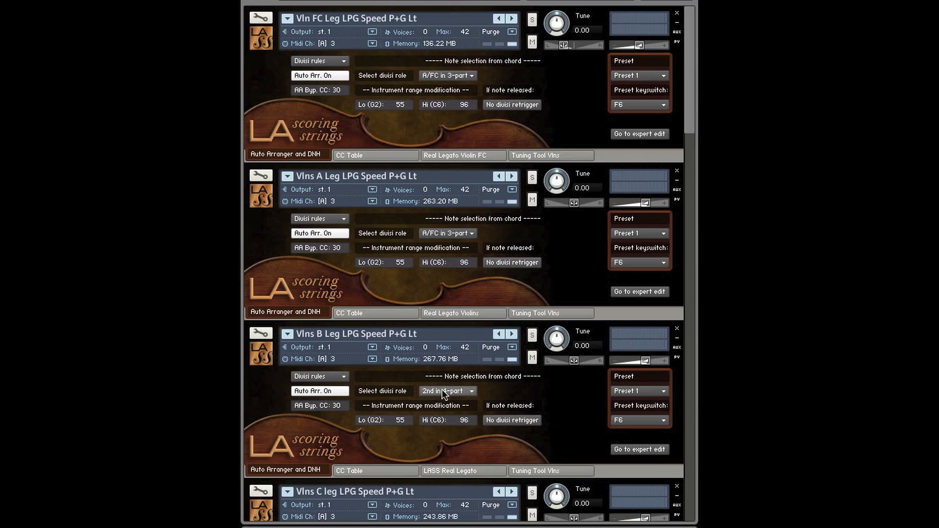
{"action": "left_click", "coordinate": [447, 390]}
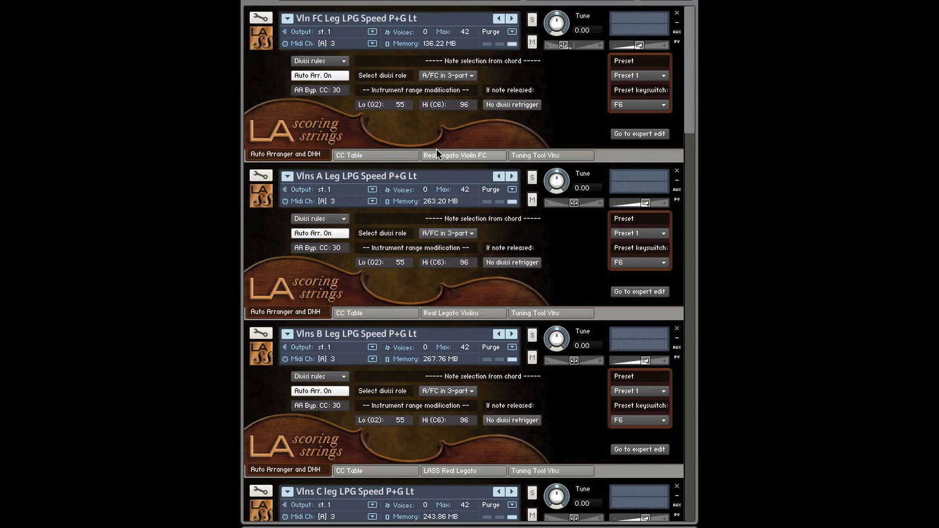
{"action": "mouse_move", "coordinate": [493, 126]}
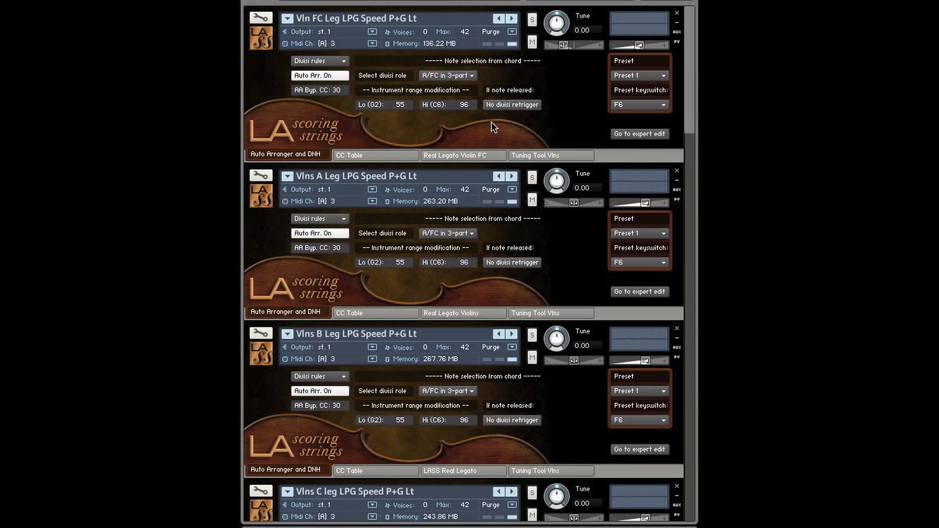
- Glance at Vln FC's expert settings and role list, keeping A/FC in 3-part
{"action": "left_click", "coordinate": [638, 133]}
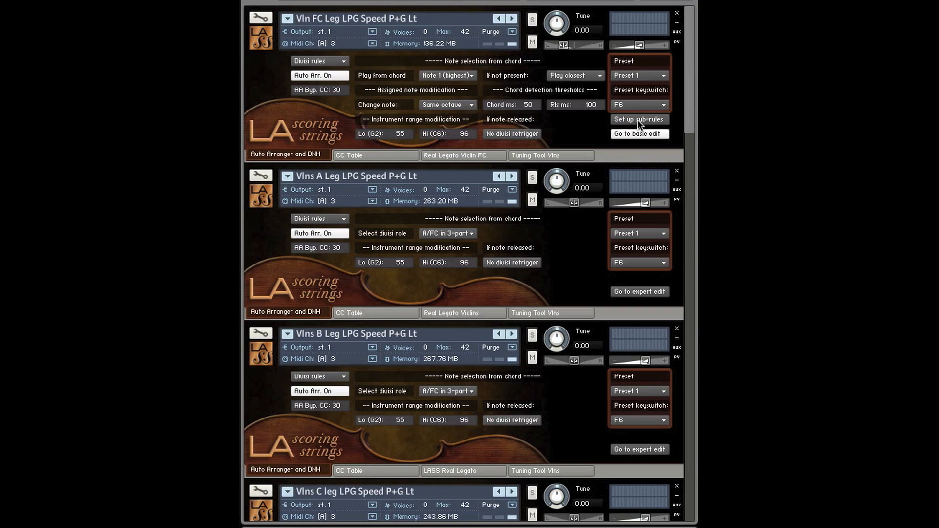
{"action": "left_click", "coordinate": [638, 133]}
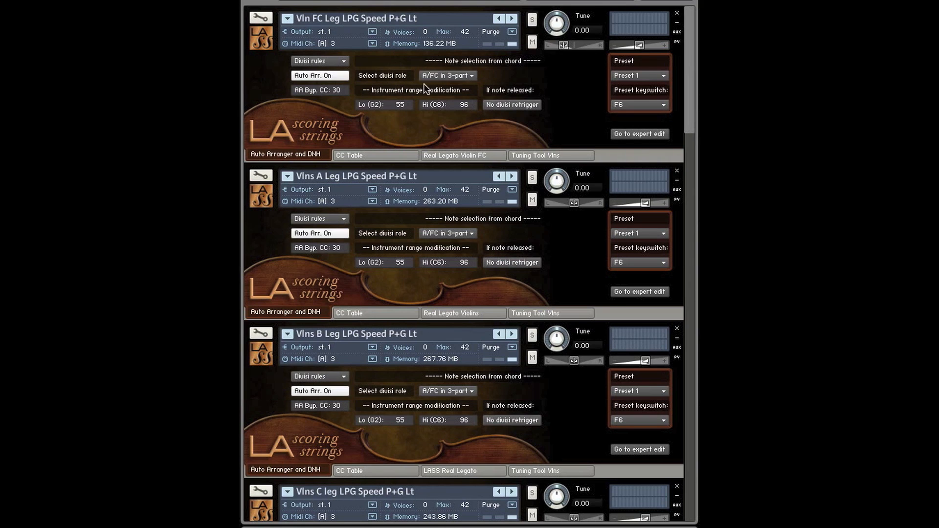
{"action": "left_click", "coordinate": [447, 74]}
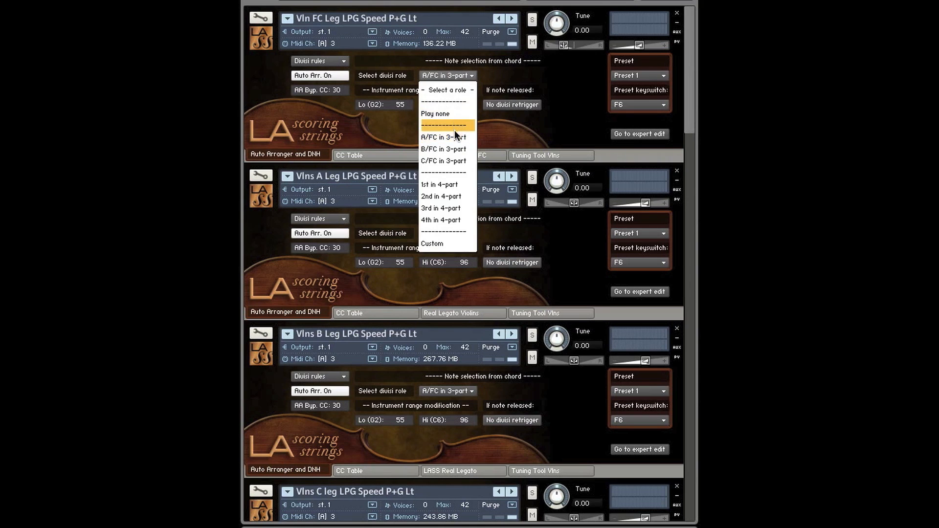
{"action": "left_click", "coordinate": [442, 136]}
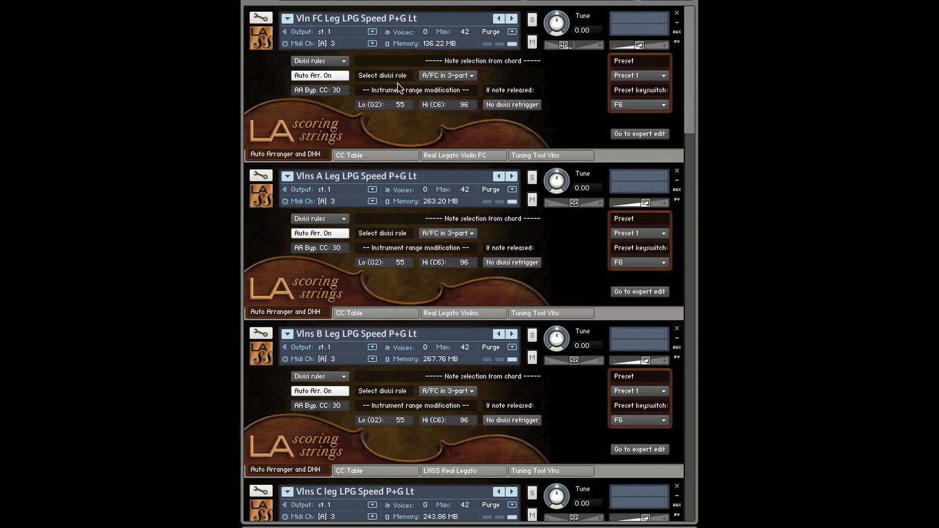
{"action": "mouse_move", "coordinate": [479, 97]}
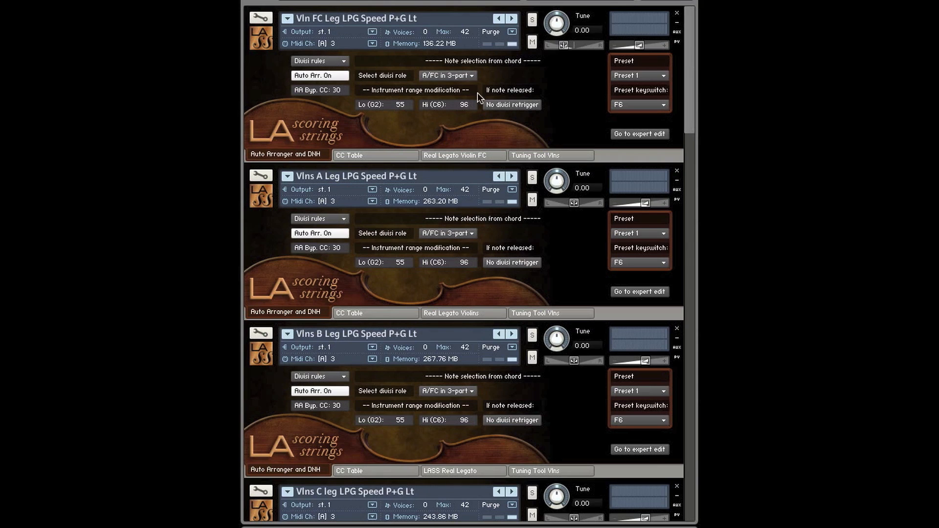
{"action": "mouse_move", "coordinate": [428, 89]}
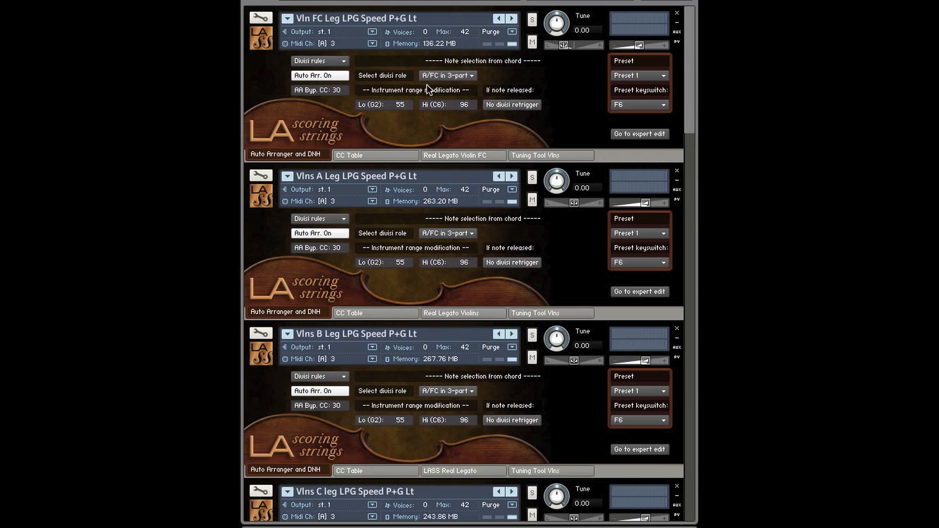
{"action": "mouse_move", "coordinate": [346, 62]}
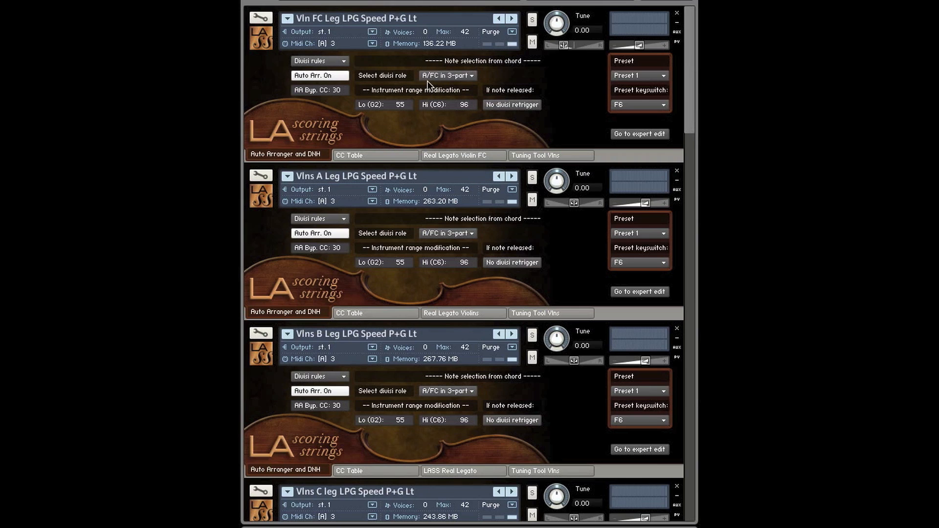
{"action": "mouse_move", "coordinate": [443, 84]}
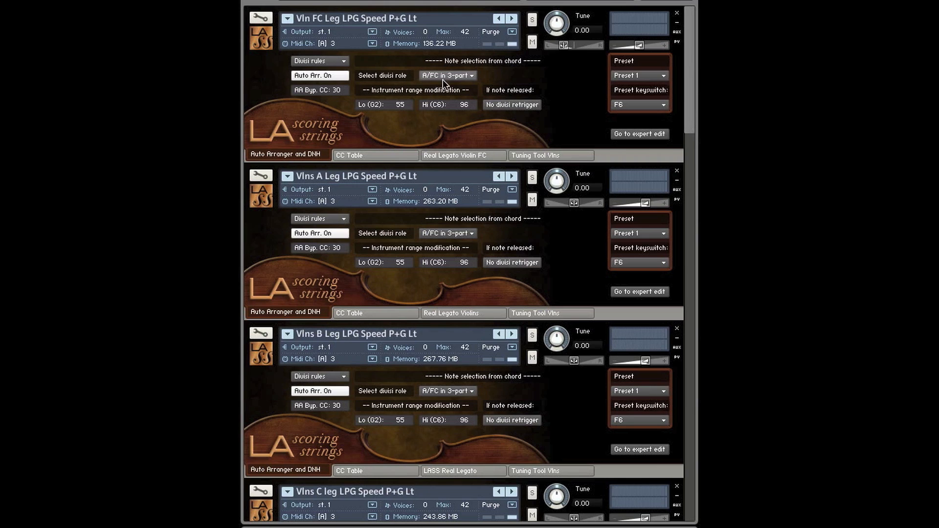
{"action": "mouse_move", "coordinate": [302, 176]}
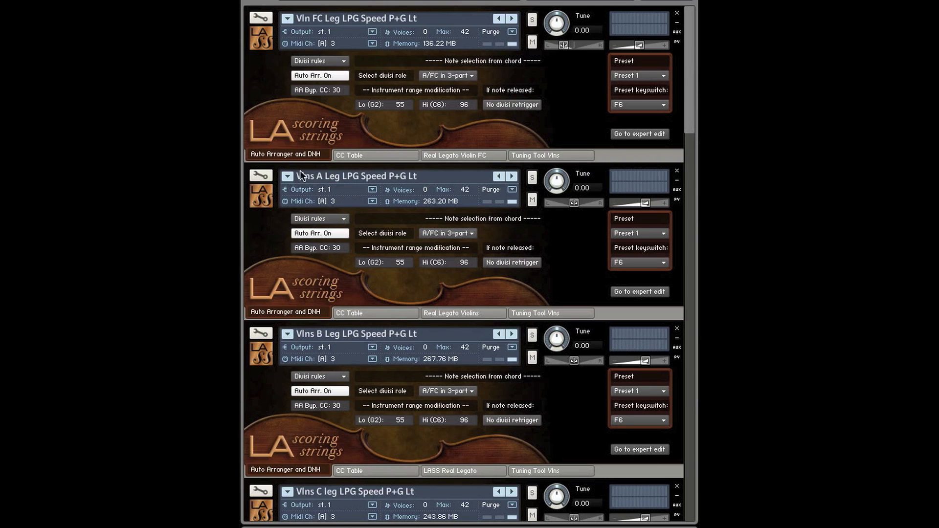
{"action": "mouse_move", "coordinate": [308, 352]}
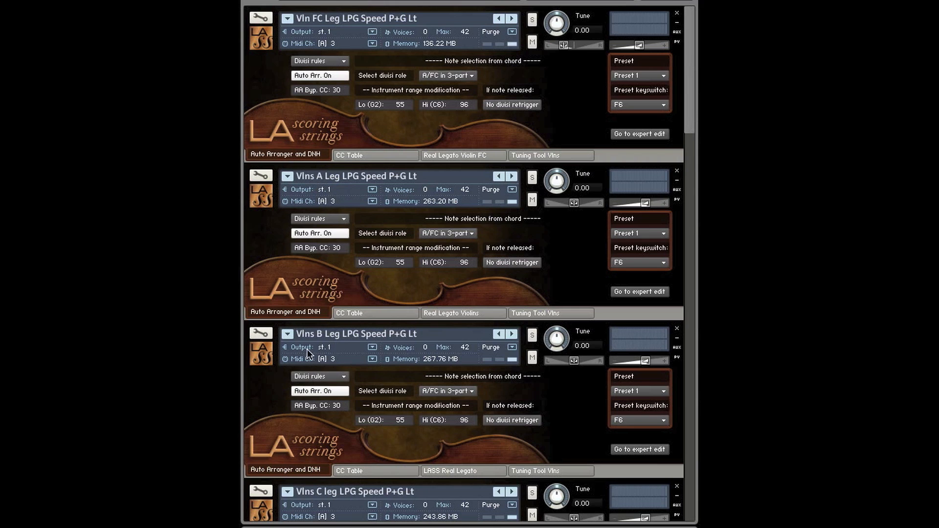
- Assign Vlns B the B/FC in 3-part divisi role
{"action": "left_click", "coordinate": [447, 391]}
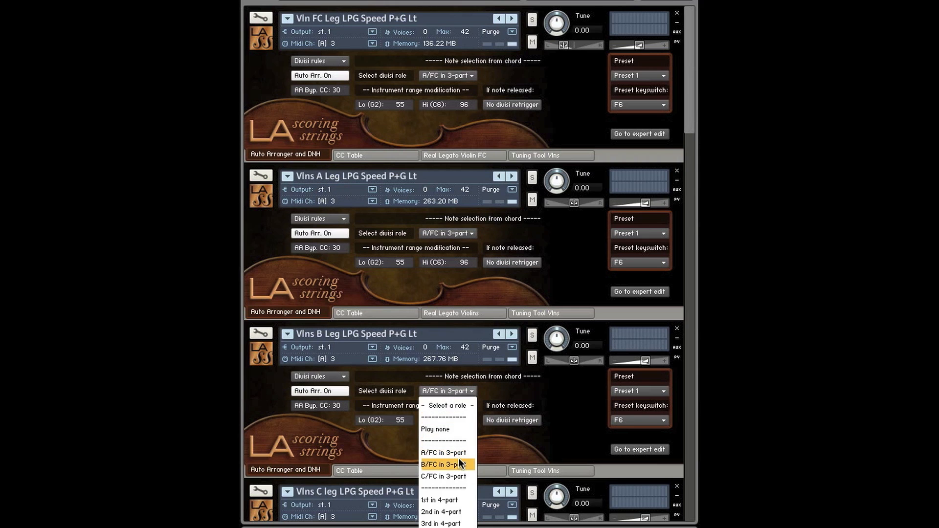
{"action": "left_click", "coordinate": [443, 464]}
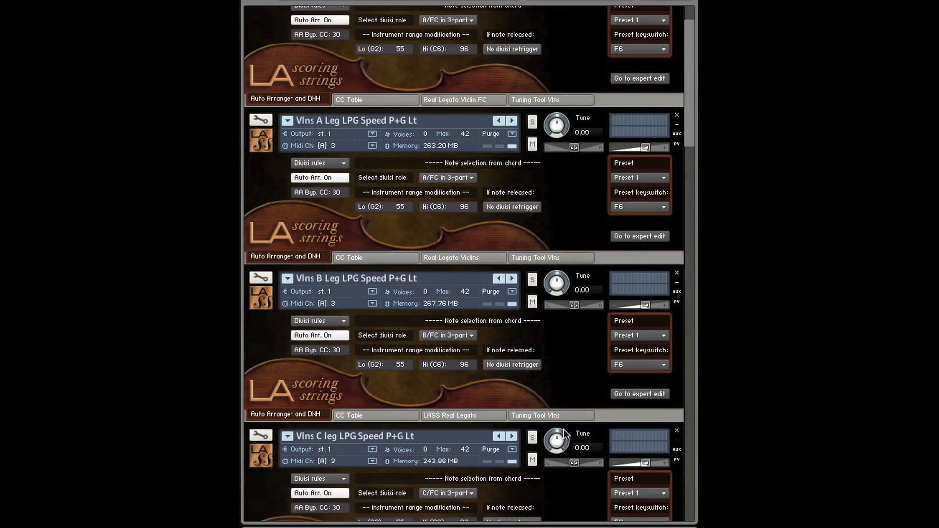
{"action": "scroll", "scroll_direction": "down", "scroll_amount": 3}
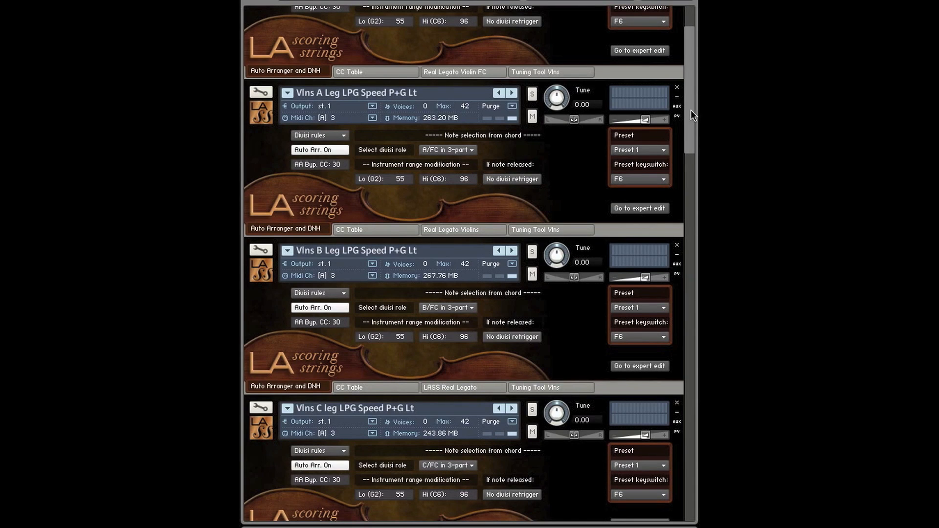
{"action": "scroll", "scroll_direction": "up", "scroll_amount": 3}
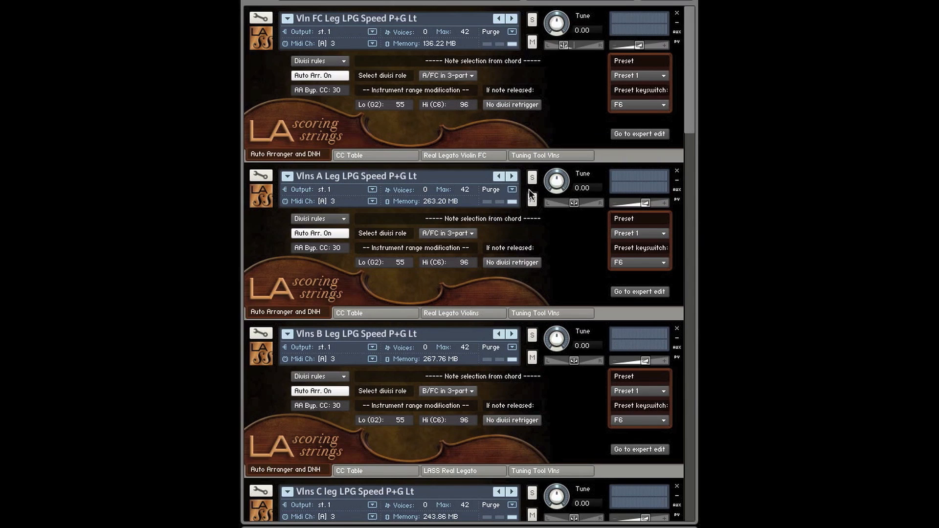
{"action": "mouse_move", "coordinate": [446, 111]}
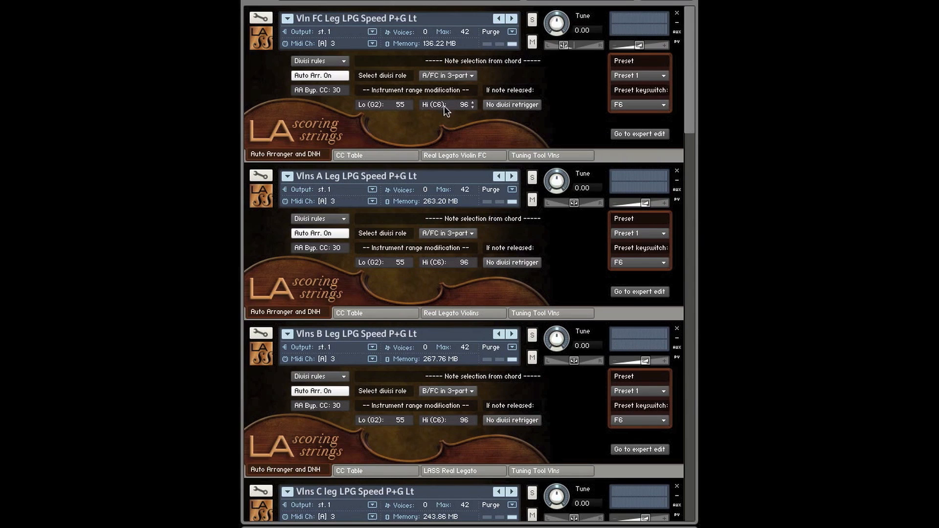
{"action": "mouse_move", "coordinate": [368, 107]}
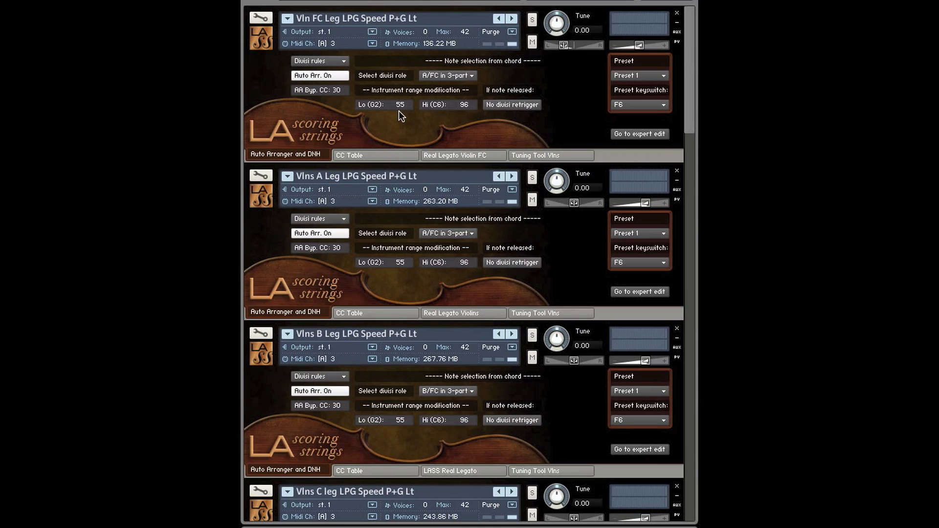
{"action": "mouse_move", "coordinate": [462, 111]}
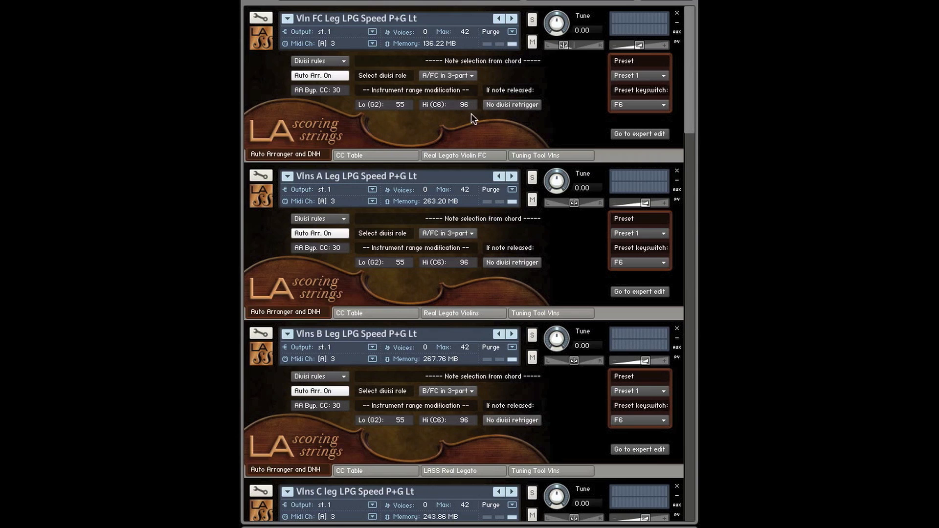
{"action": "mouse_move", "coordinate": [507, 123]}
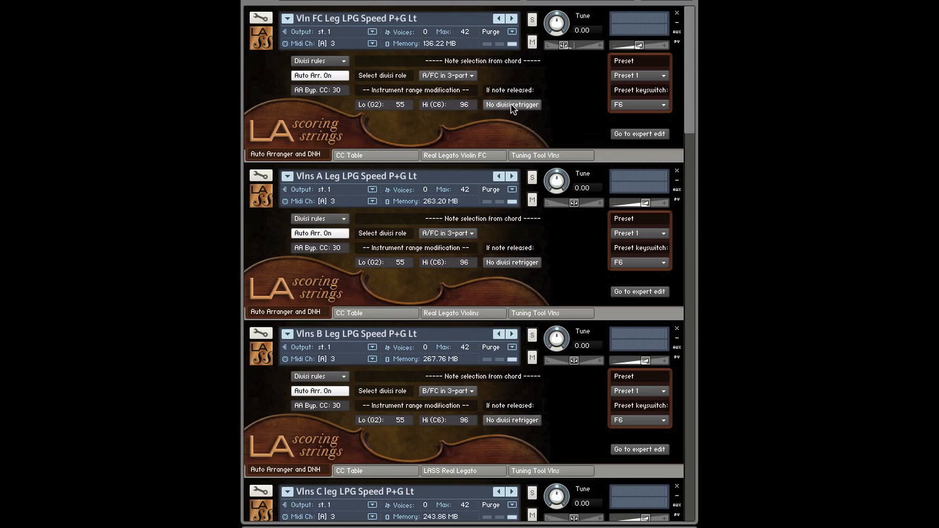
{"action": "left_click", "coordinate": [510, 104]}
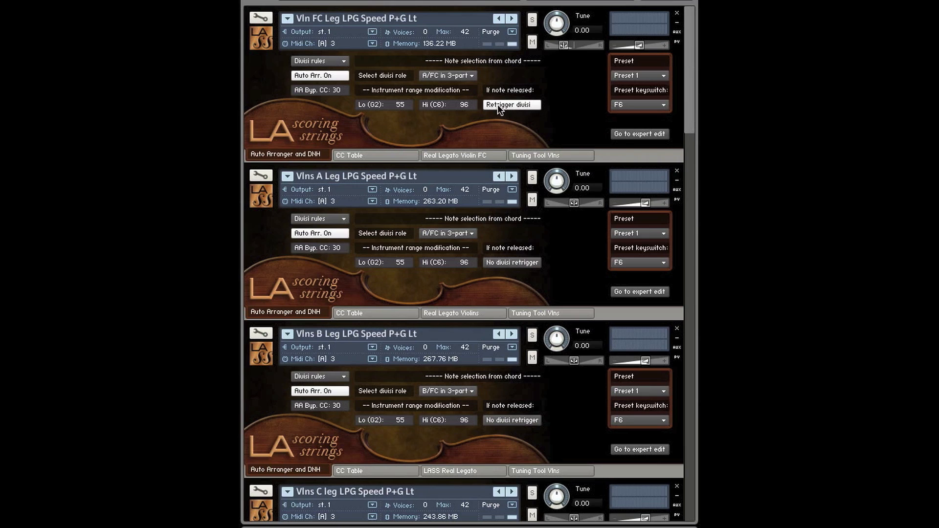
{"action": "mouse_move", "coordinate": [514, 111]}
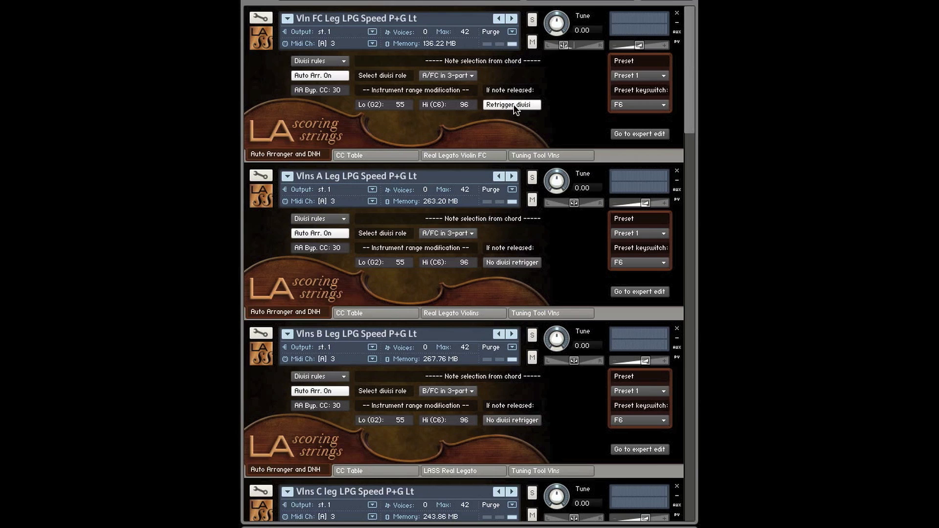
{"action": "left_click", "coordinate": [511, 104]}
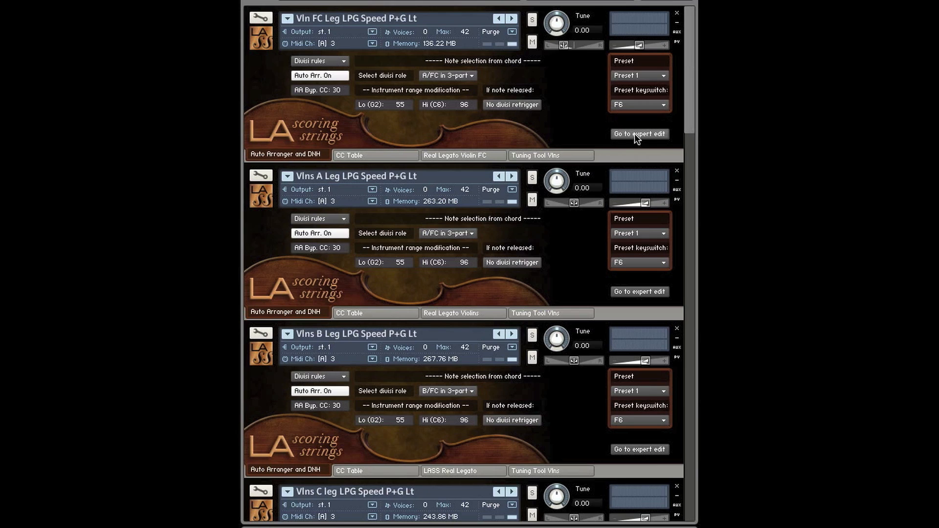
- In Vln FC's expert settings, nudge the Chord ms time and leave it at 50
{"action": "left_click", "coordinate": [639, 134]}
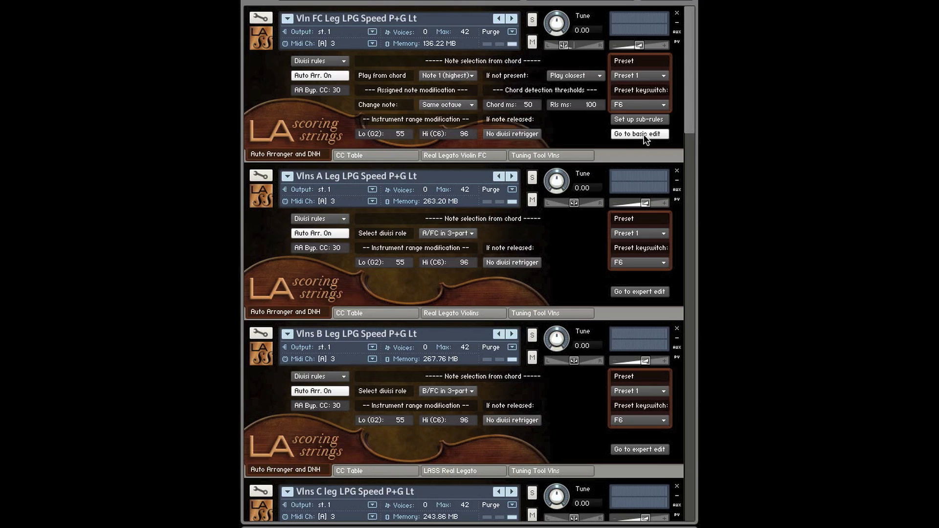
{"action": "mouse_move", "coordinate": [447, 105]}
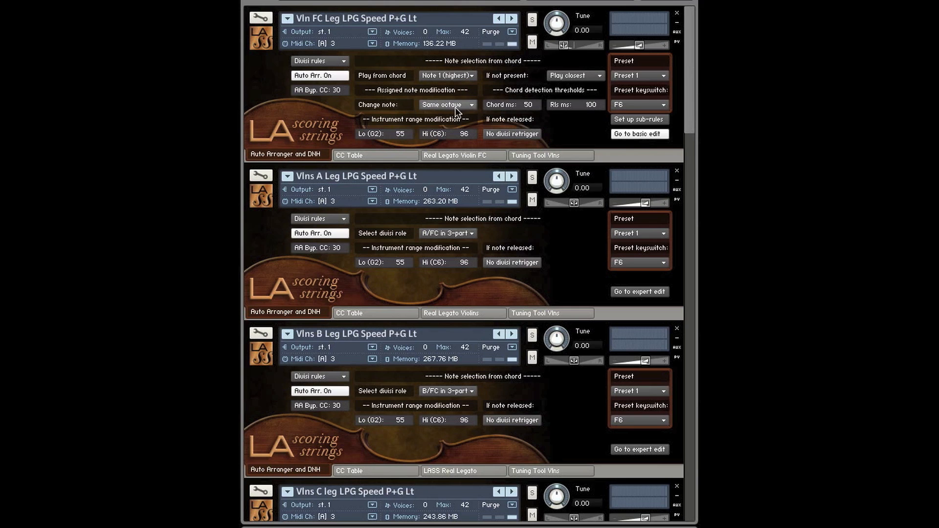
{"action": "mouse_move", "coordinate": [435, 109]}
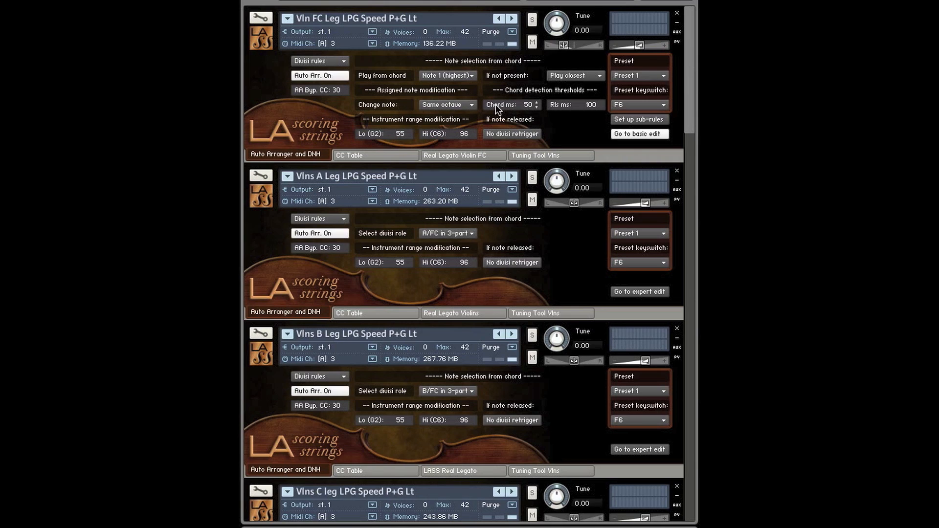
{"action": "mouse_move", "coordinate": [532, 115]}
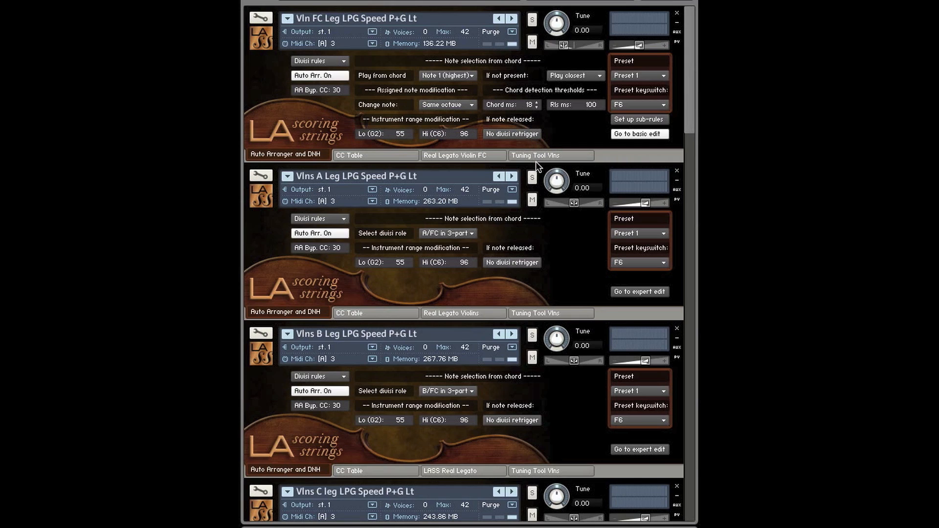
{"action": "left_click", "coordinate": [530, 102]}
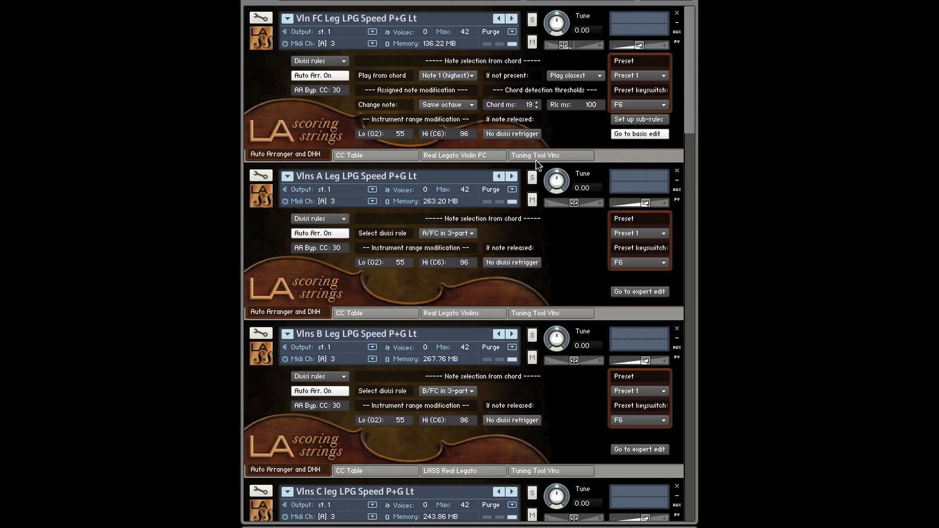
{"action": "left_click", "coordinate": [529, 104]}
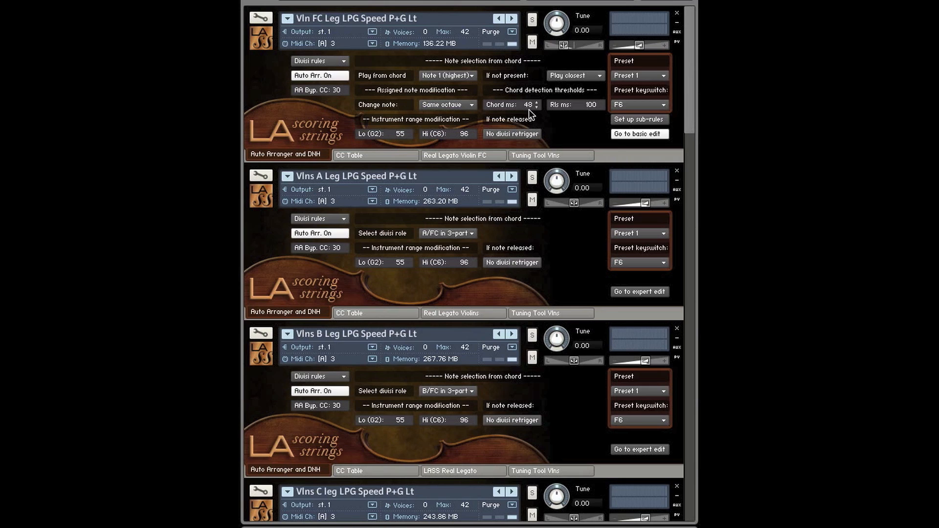
{"action": "left_click", "coordinate": [529, 101]}
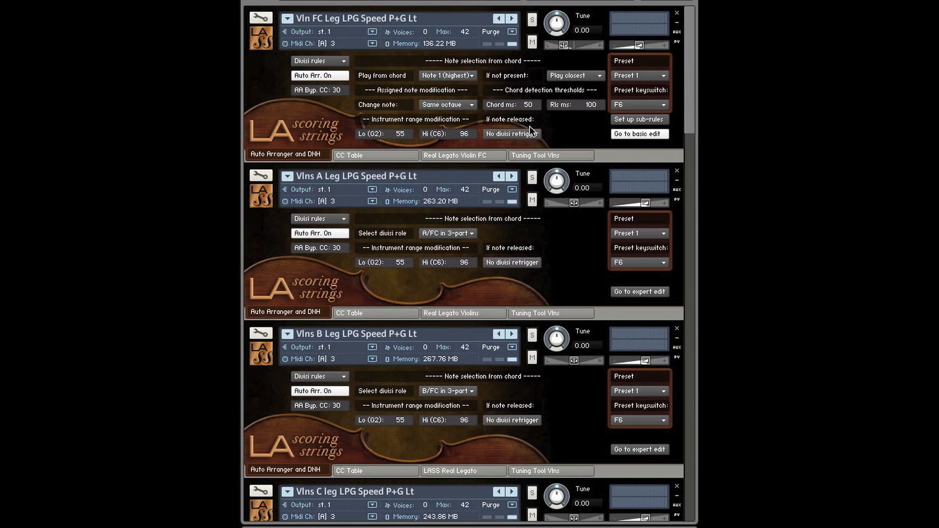
{"action": "mouse_move", "coordinate": [552, 130]}
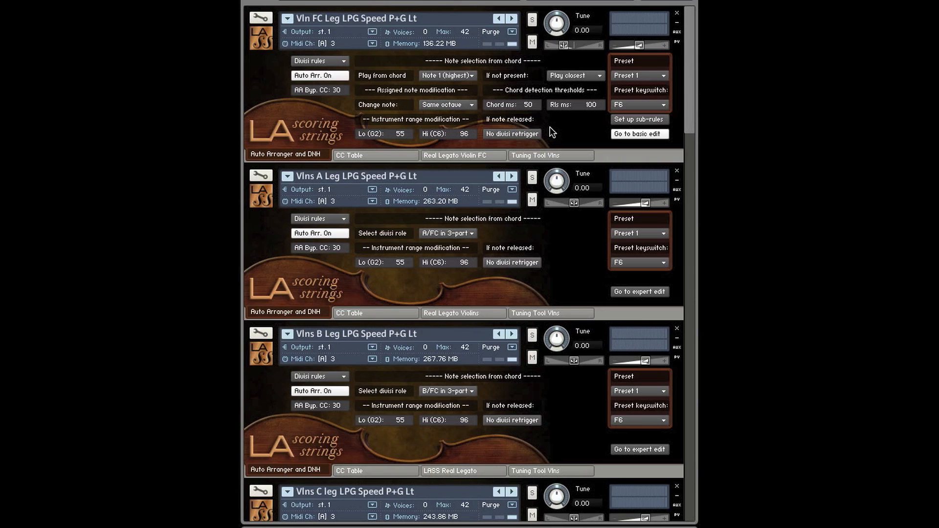
{"action": "mouse_move", "coordinate": [494, 123]}
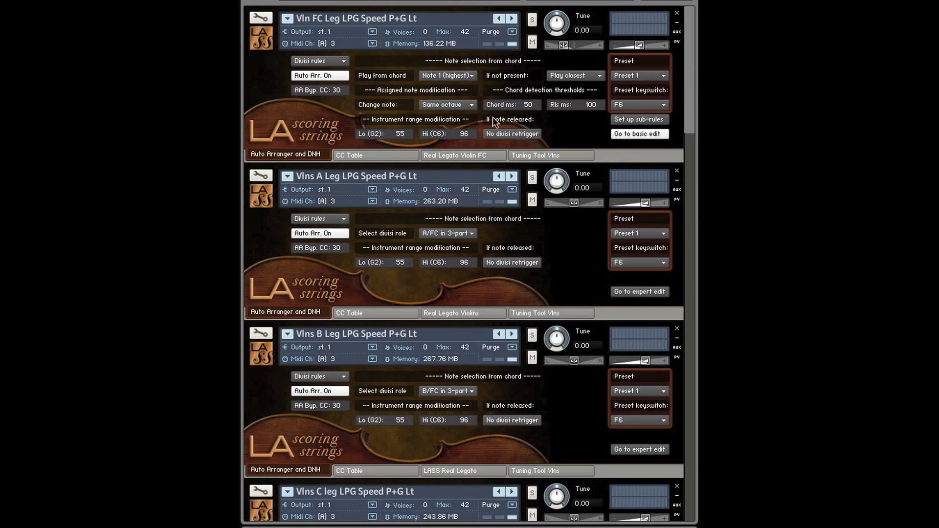
{"action": "mouse_move", "coordinate": [531, 116]}
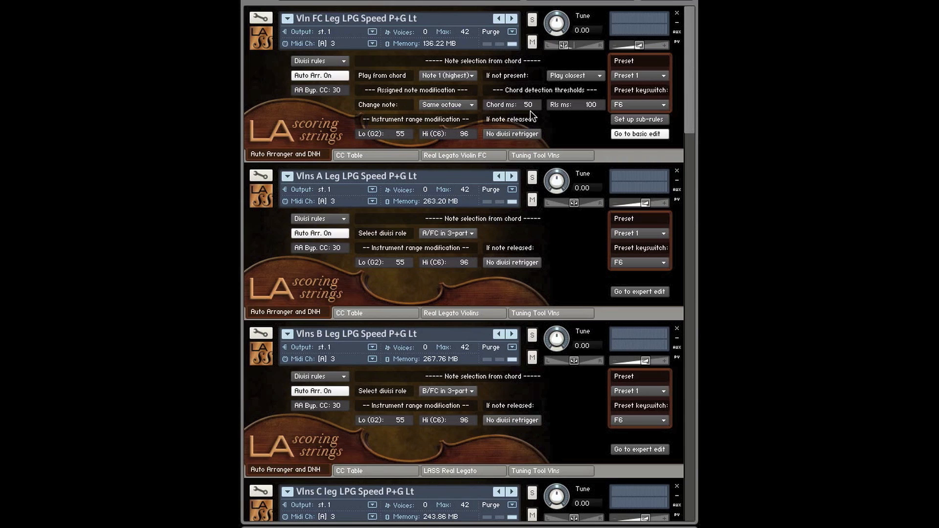
{"action": "mouse_move", "coordinate": [342, 185]}
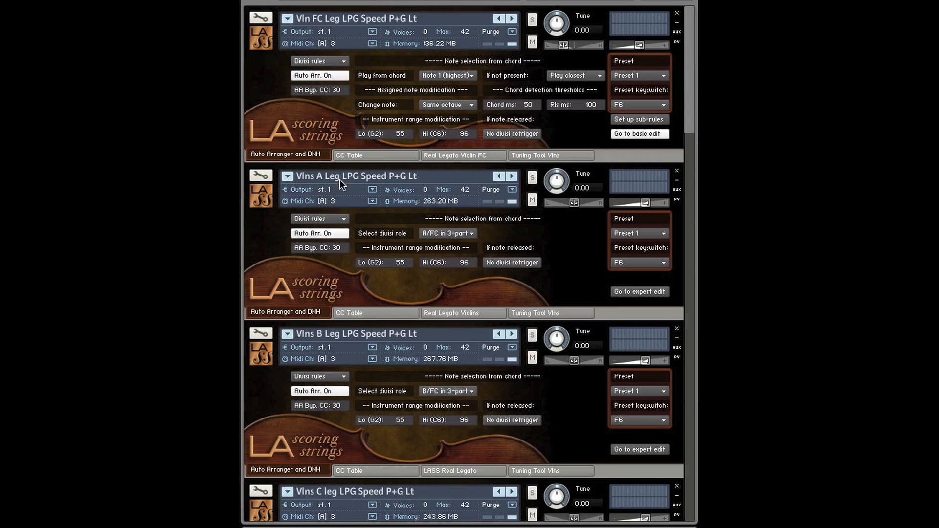
{"action": "mouse_move", "coordinate": [344, 192]}
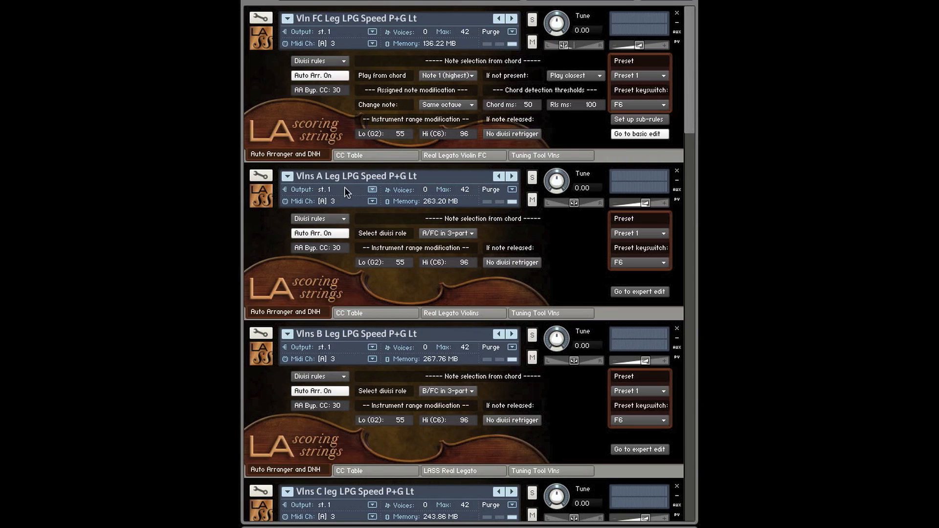
{"action": "mouse_move", "coordinate": [556, 245]}
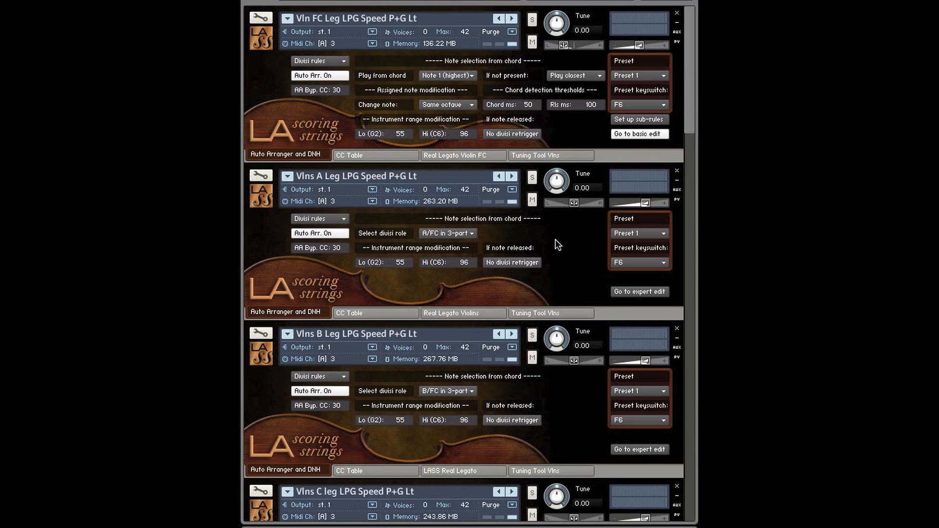
{"action": "mouse_move", "coordinate": [550, 155]}
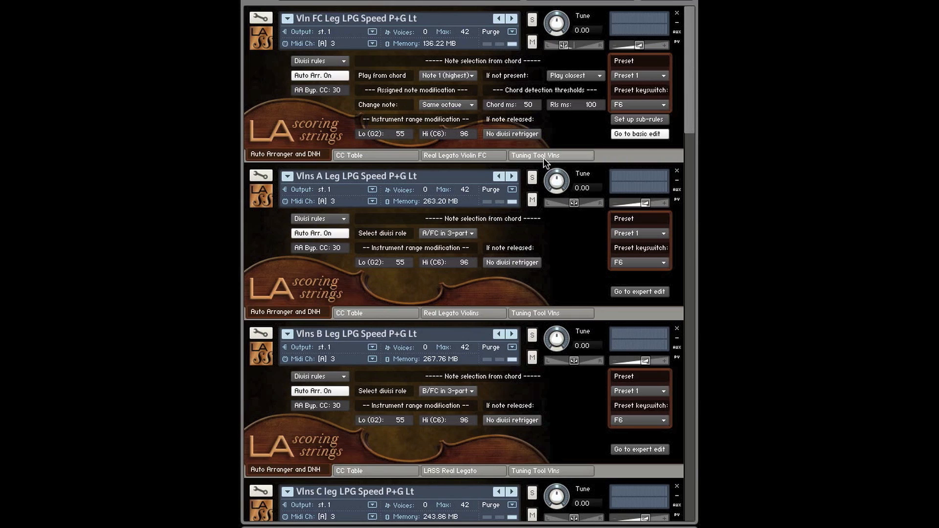
{"action": "mouse_move", "coordinate": [586, 126]}
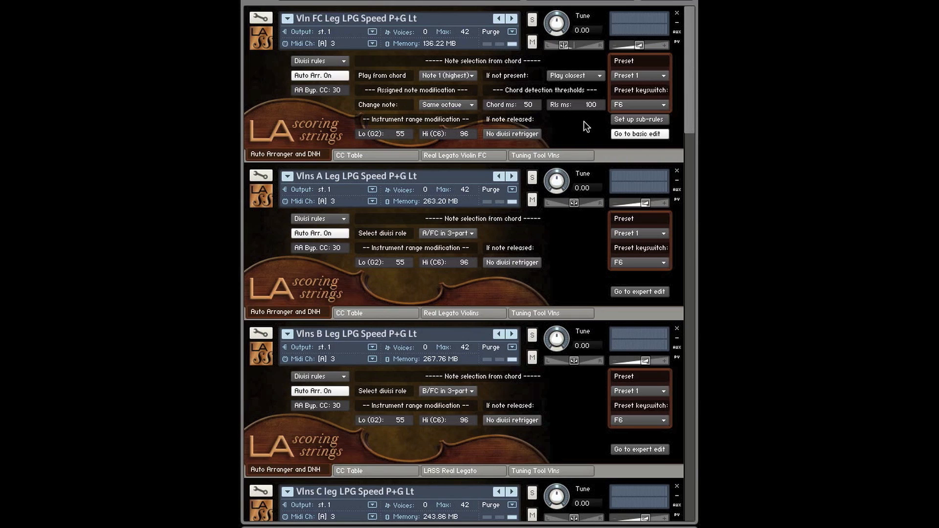
{"action": "mouse_move", "coordinate": [582, 126]}
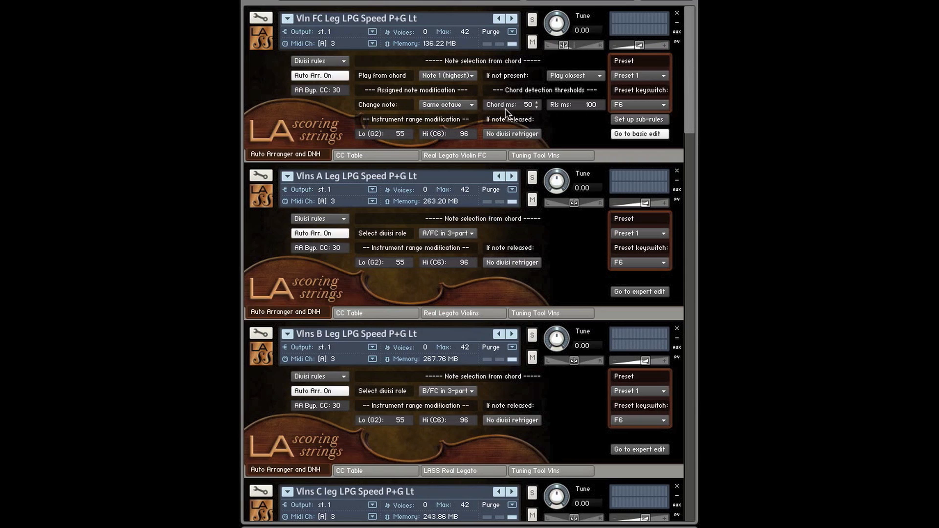
{"action": "mouse_move", "coordinate": [578, 115]}
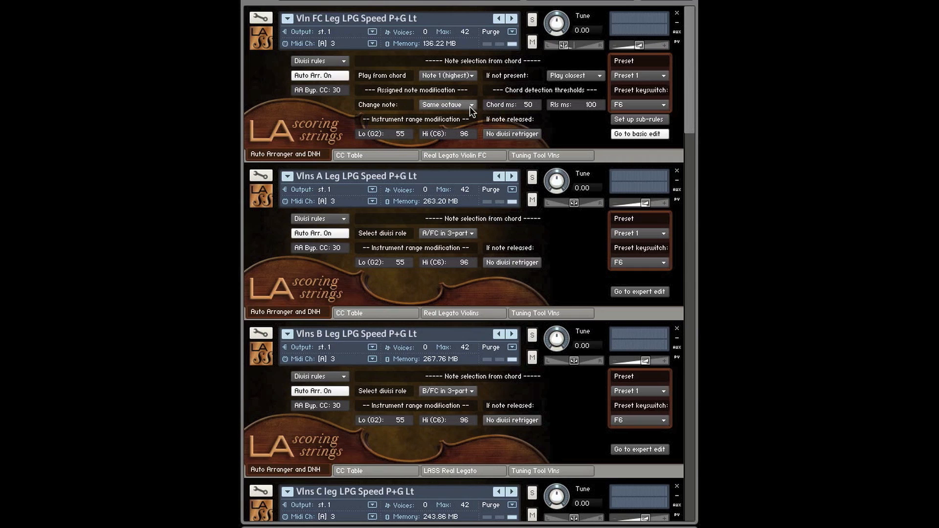
{"action": "left_click", "coordinate": [446, 104]}
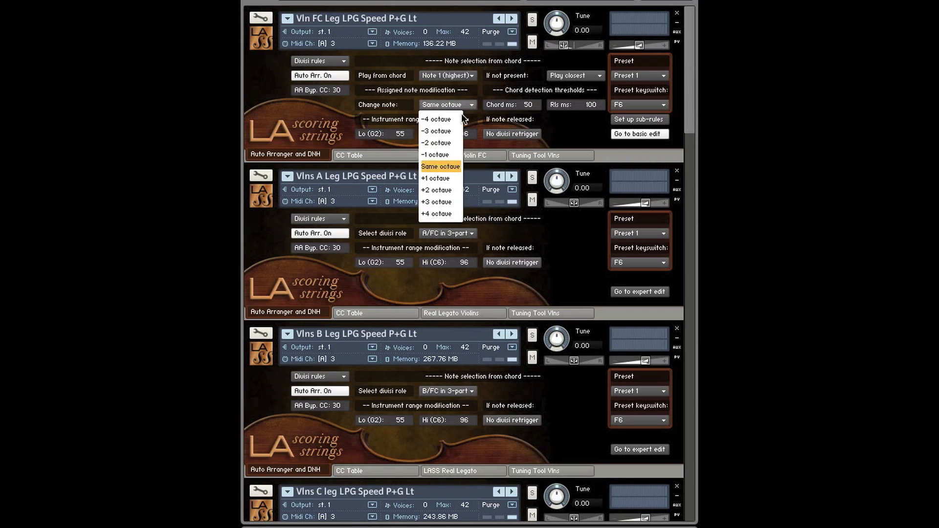
{"action": "mouse_move", "coordinate": [440, 214]}
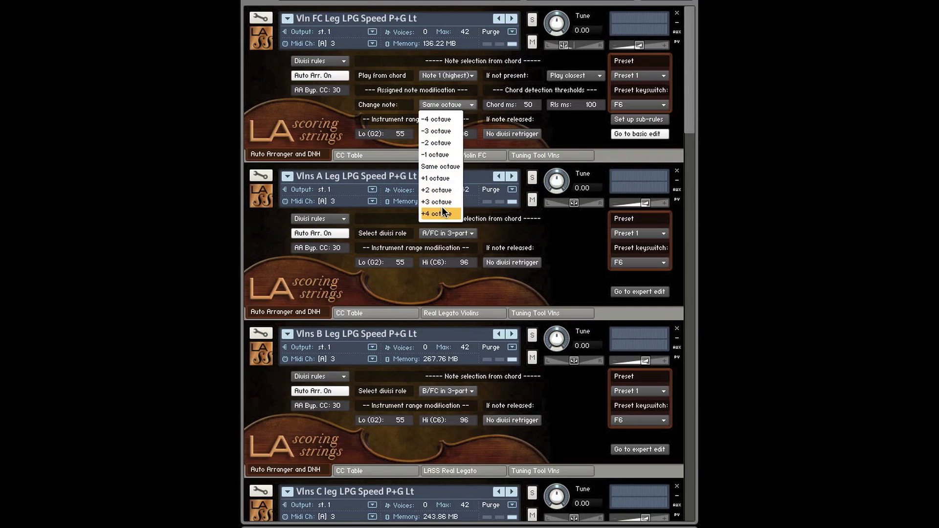
{"action": "mouse_move", "coordinate": [440, 143]}
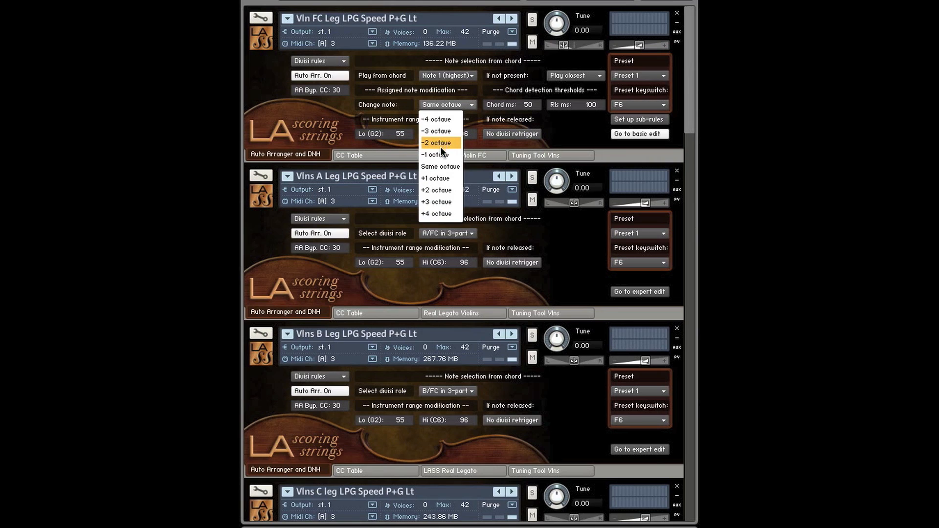
{"action": "mouse_move", "coordinate": [440, 178]}
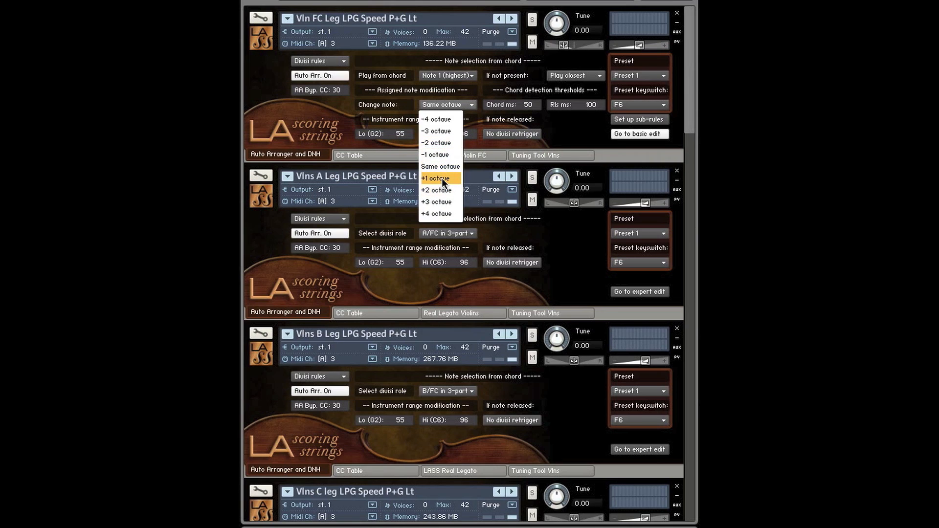
{"action": "mouse_move", "coordinate": [439, 154]}
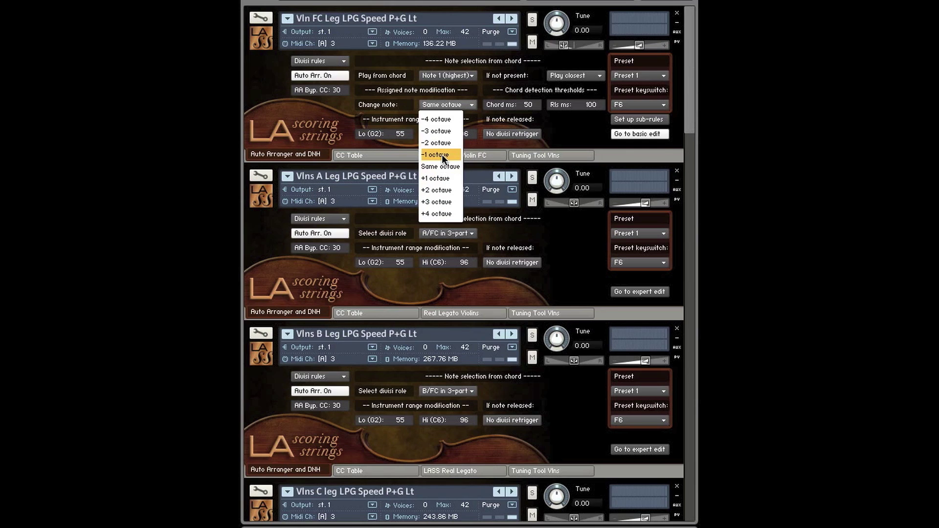
{"action": "mouse_move", "coordinate": [435, 131]}
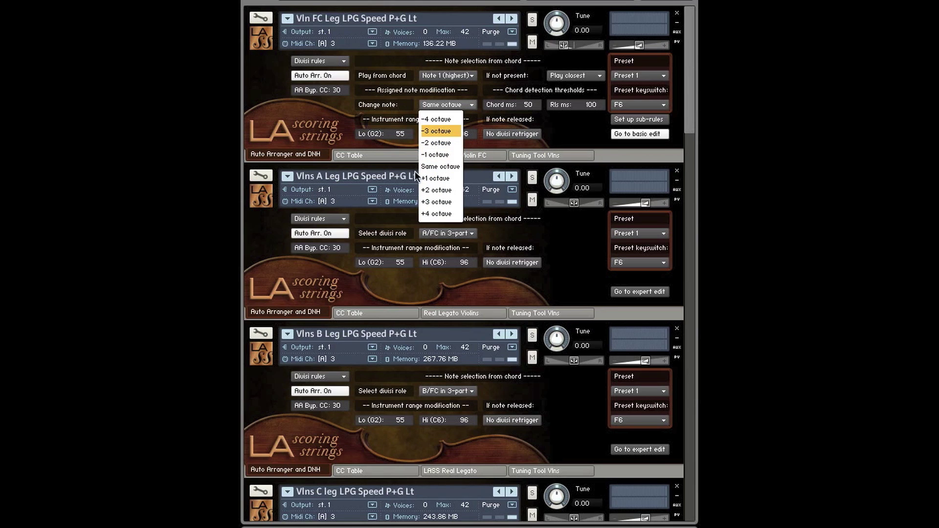
- Set Vln FC's Change note to -1 octave
{"action": "left_click", "coordinate": [434, 155]}
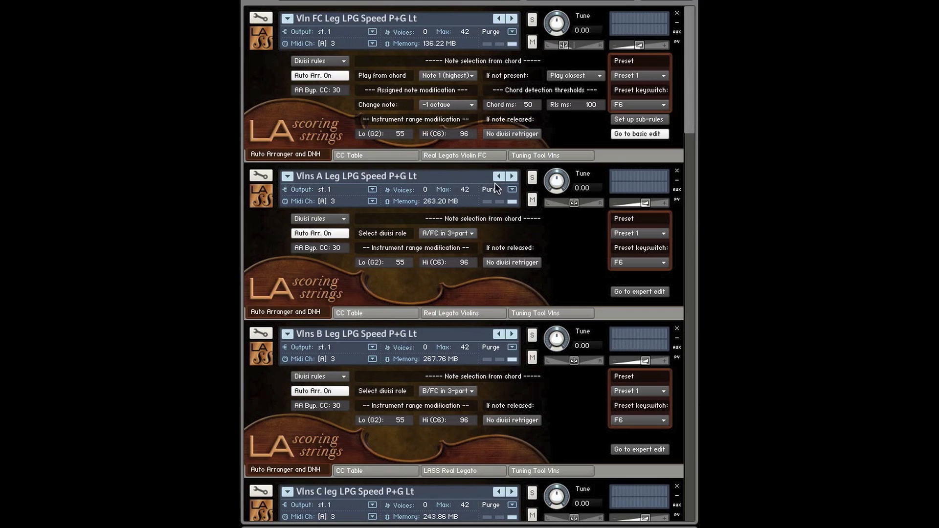
{"action": "mouse_move", "coordinate": [446, 75]}
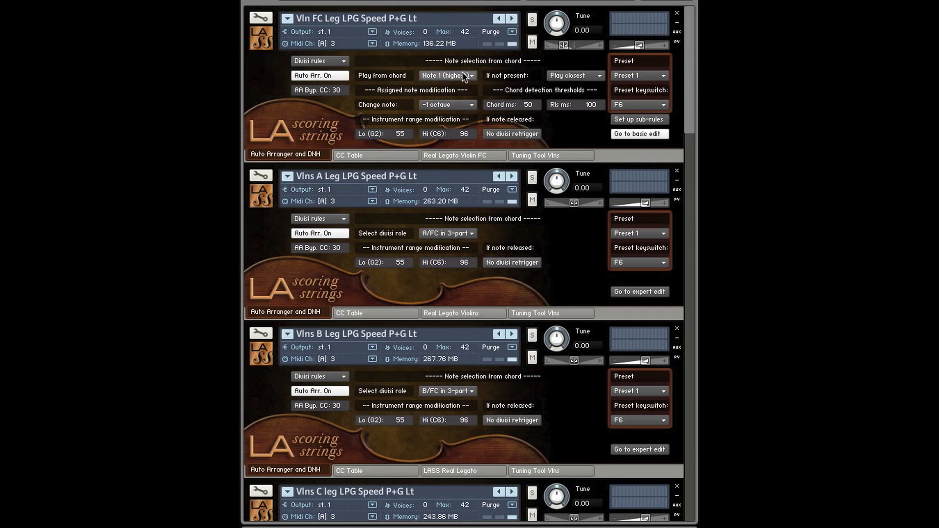
{"action": "mouse_move", "coordinate": [475, 120]}
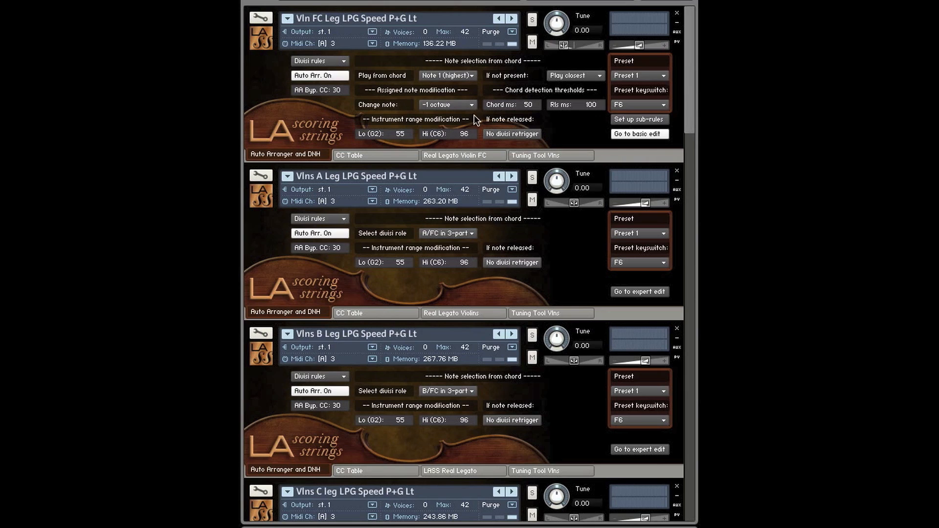
{"action": "mouse_move", "coordinate": [533, 117]}
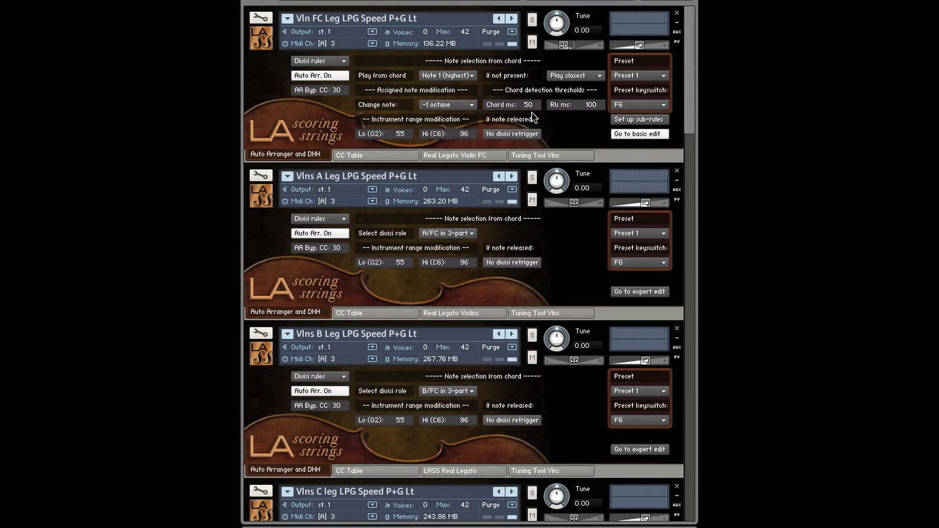
{"action": "mouse_move", "coordinate": [638, 141]}
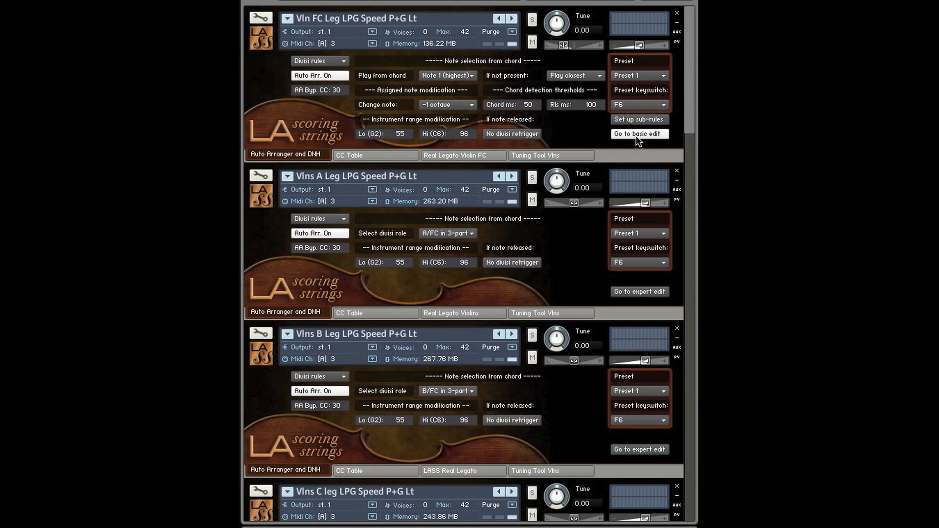
- Back on basic edit, list the Preset 1–12 copy options for the customized Vln FC
{"action": "left_click", "coordinate": [639, 133]}
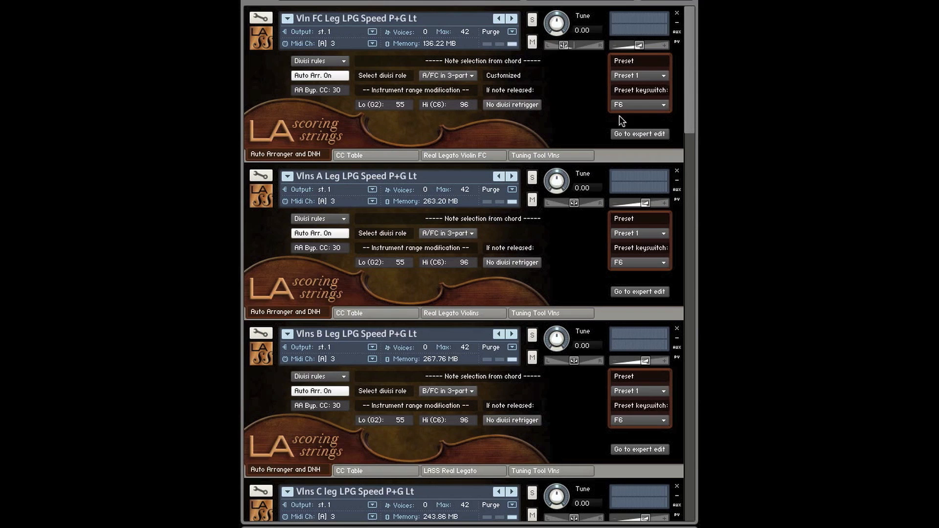
{"action": "left_click", "coordinate": [638, 75]}
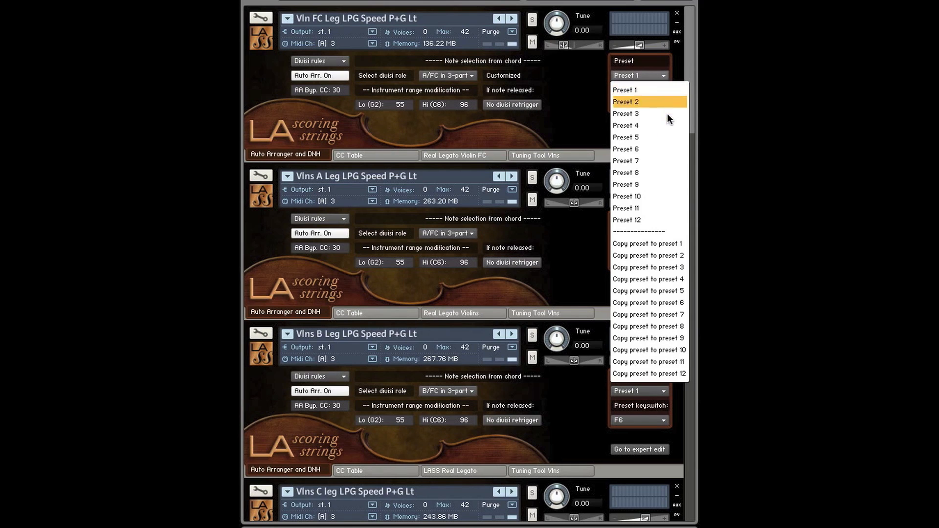
{"action": "mouse_move", "coordinate": [648, 244]}
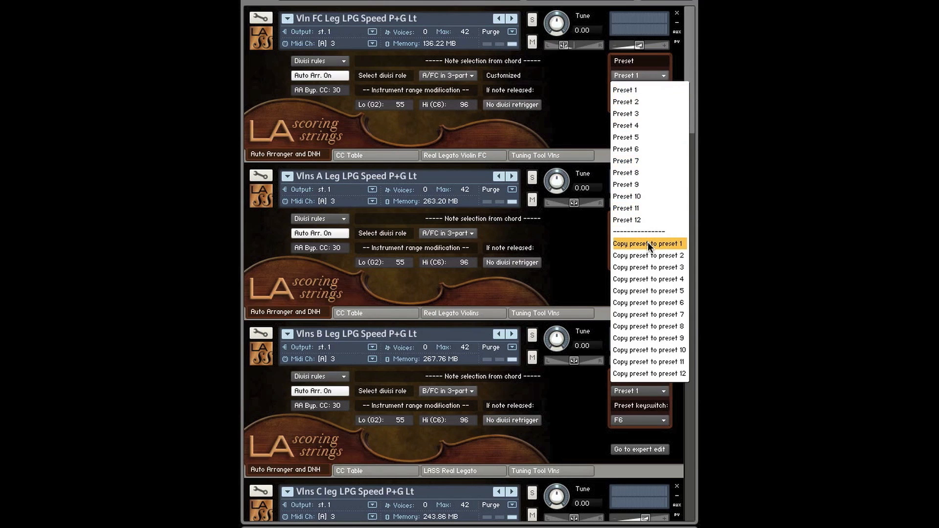
{"action": "mouse_move", "coordinate": [669, 374]}
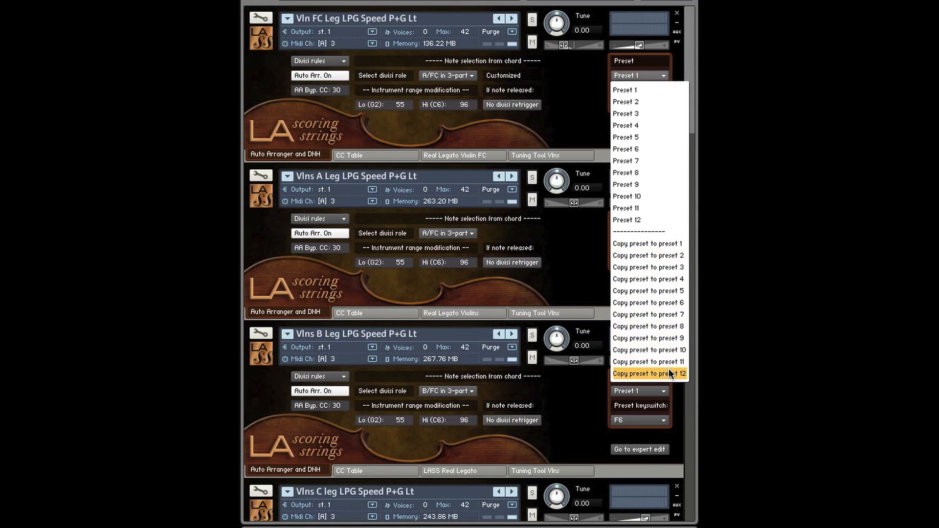
{"action": "mouse_move", "coordinate": [648, 314]}
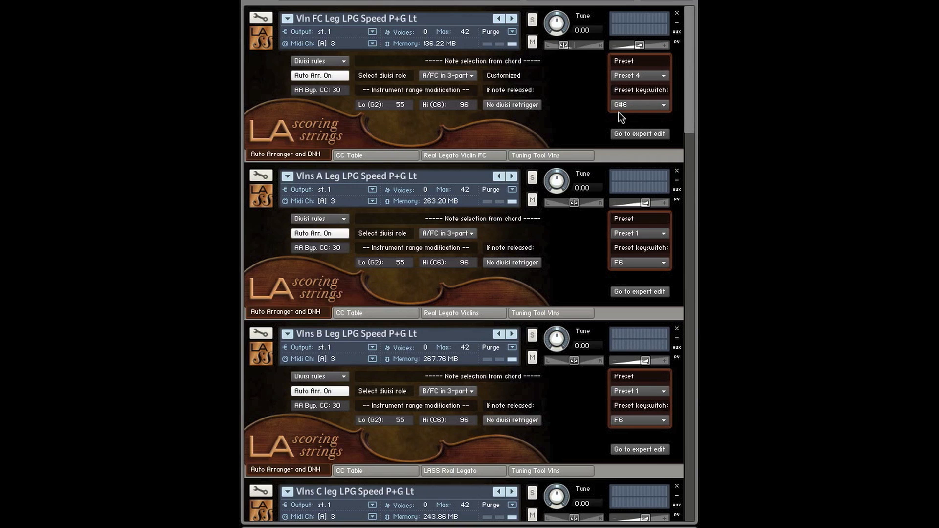
{"action": "mouse_move", "coordinate": [622, 127]}
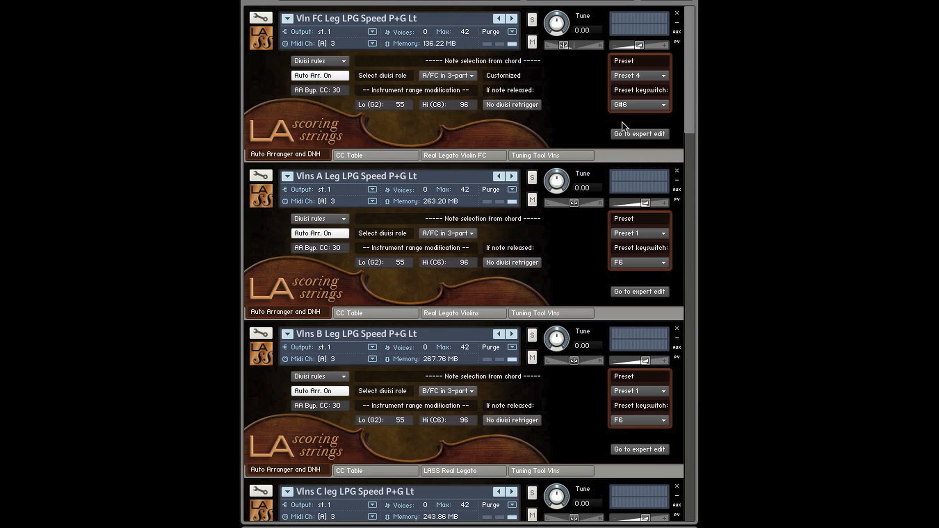
{"action": "mouse_move", "coordinate": [502, 117]}
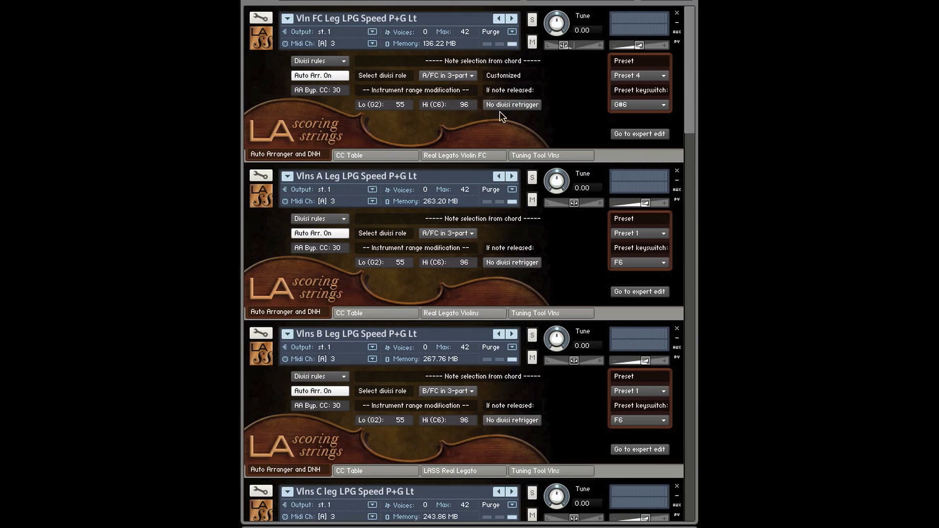
{"action": "mouse_move", "coordinate": [570, 126]}
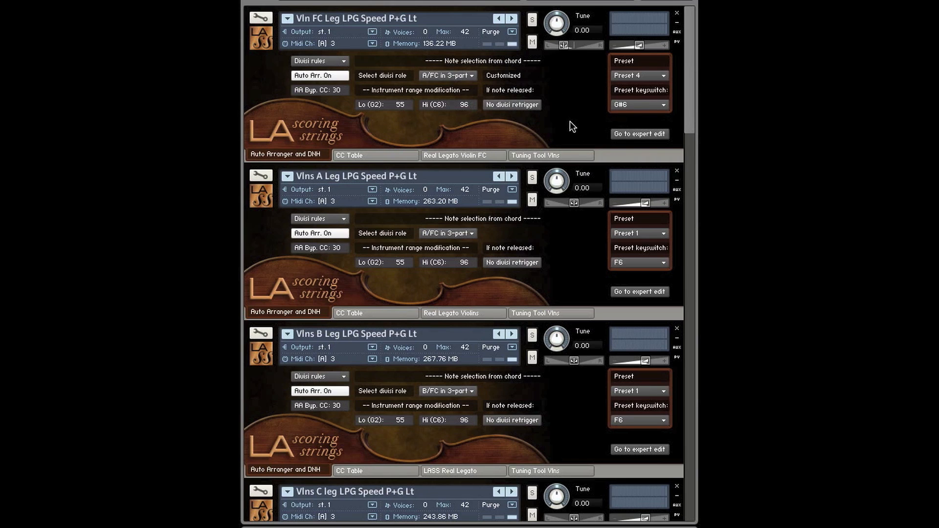
{"action": "mouse_move", "coordinate": [402, 110]}
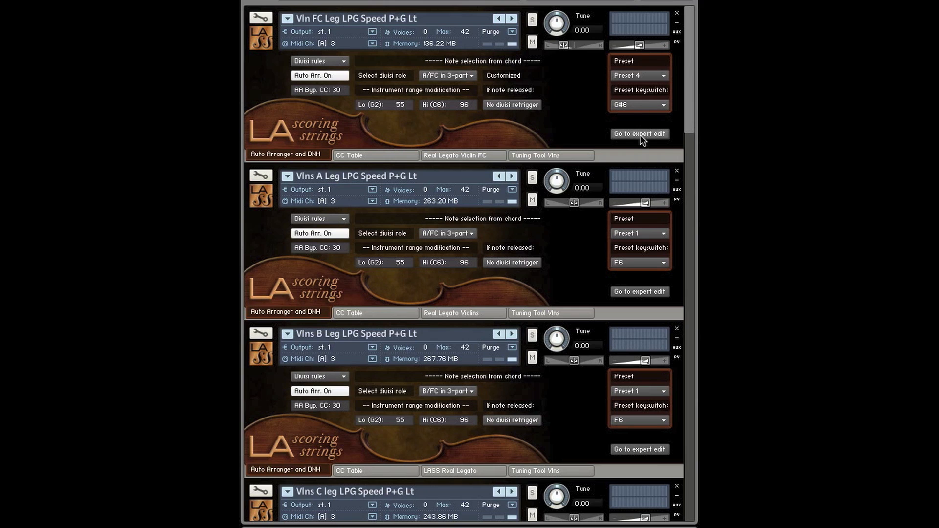
- Check the 2-notes sub-rule in Vln FC's preset 4 expert settings, leaving it unchanged
{"action": "left_click", "coordinate": [639, 133]}
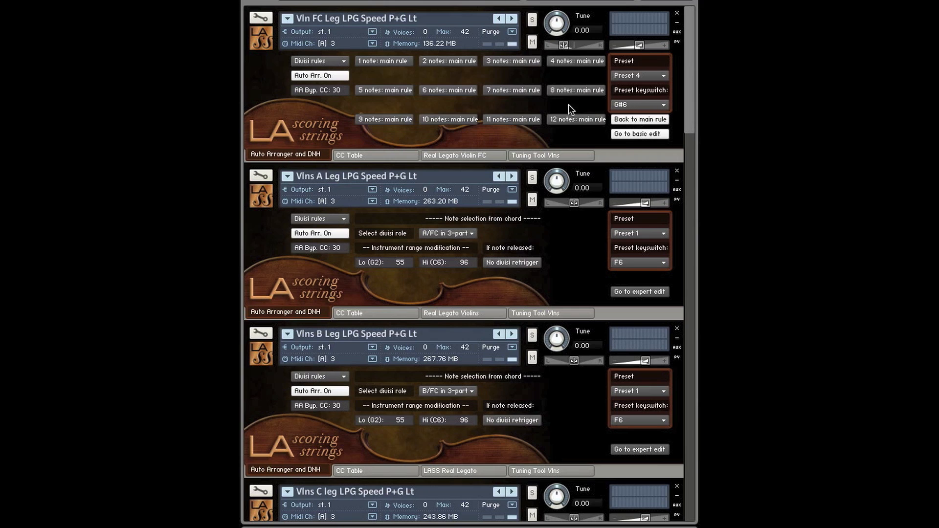
{"action": "left_click", "coordinate": [447, 61]}
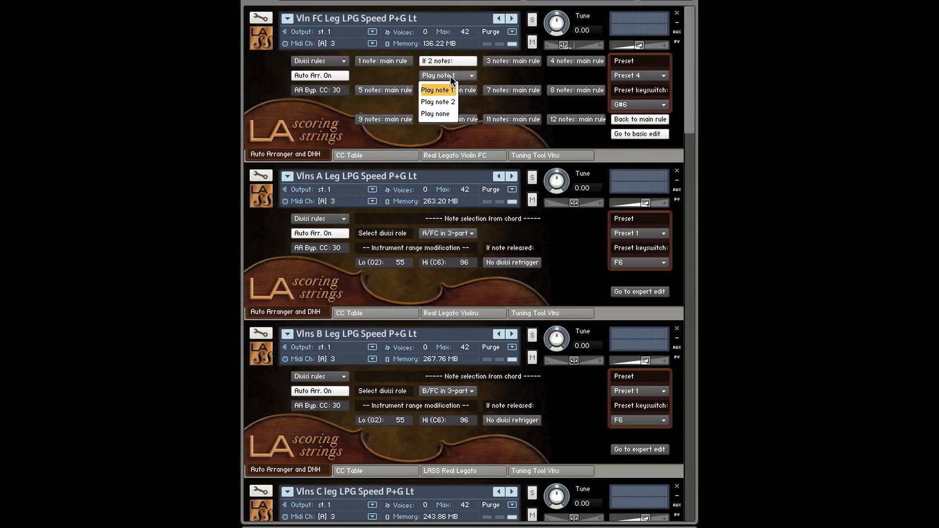
{"action": "left_click", "coordinate": [438, 90]}
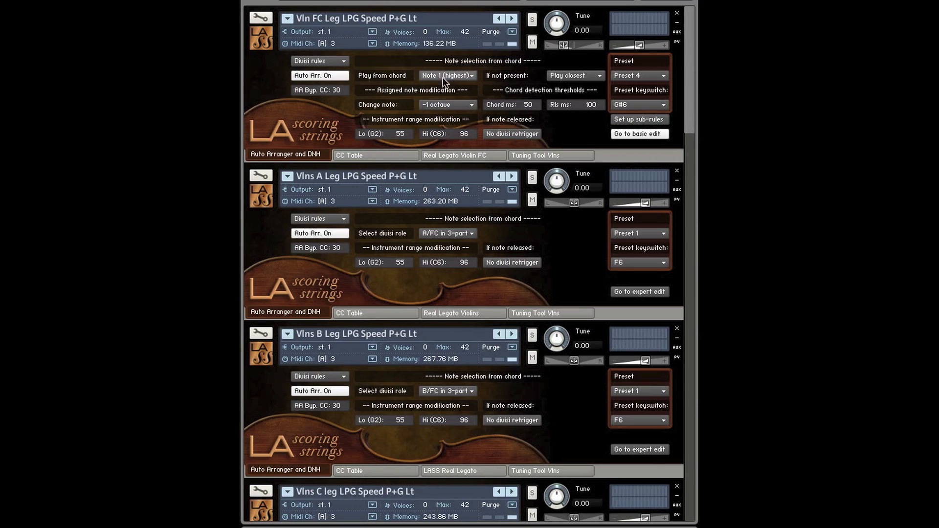
{"action": "mouse_move", "coordinate": [535, 118]}
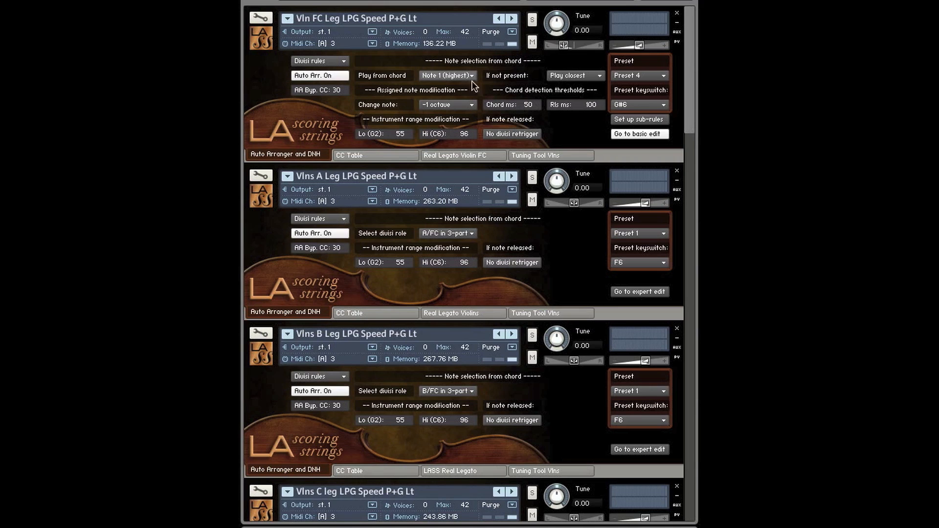
- Keep Vln FC's Play from chord on Note 1 (highest) among Note 1–13 or None
{"action": "left_click", "coordinate": [639, 134]}
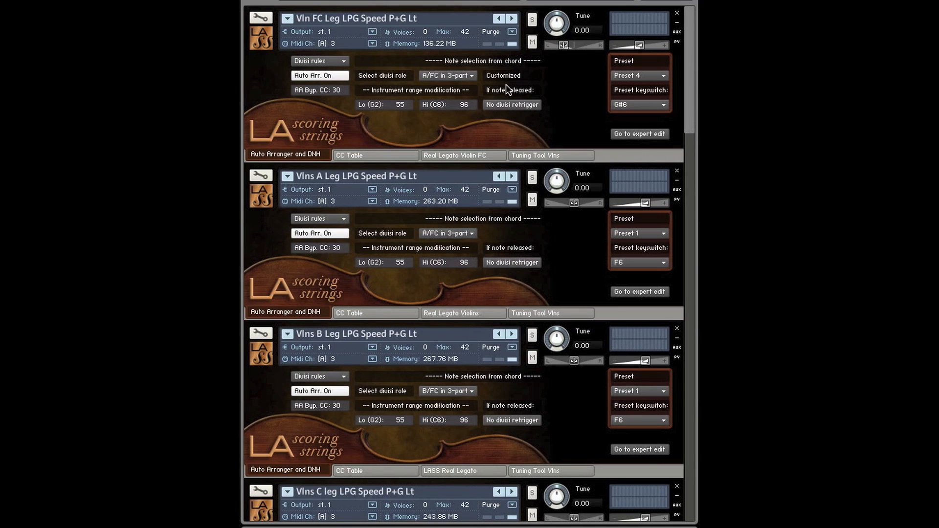
{"action": "left_click", "coordinate": [446, 74]}
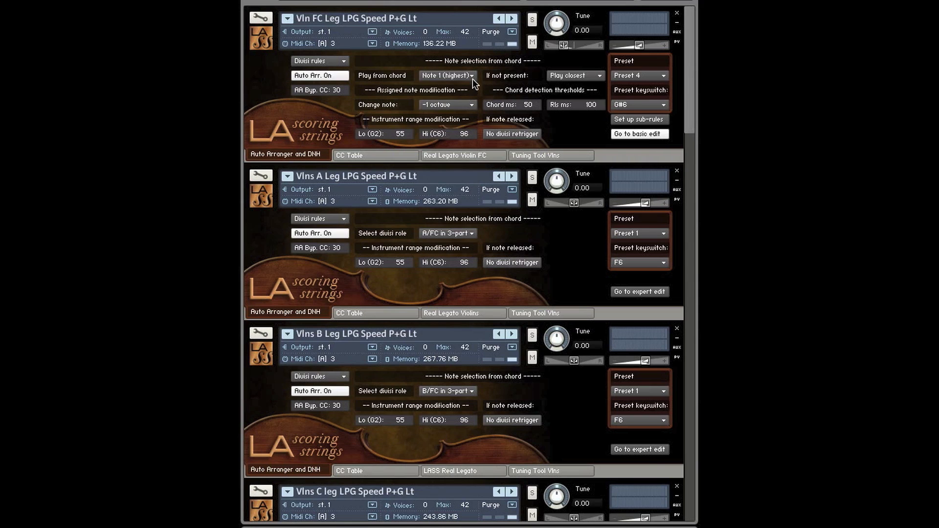
{"action": "left_click", "coordinate": [446, 75]}
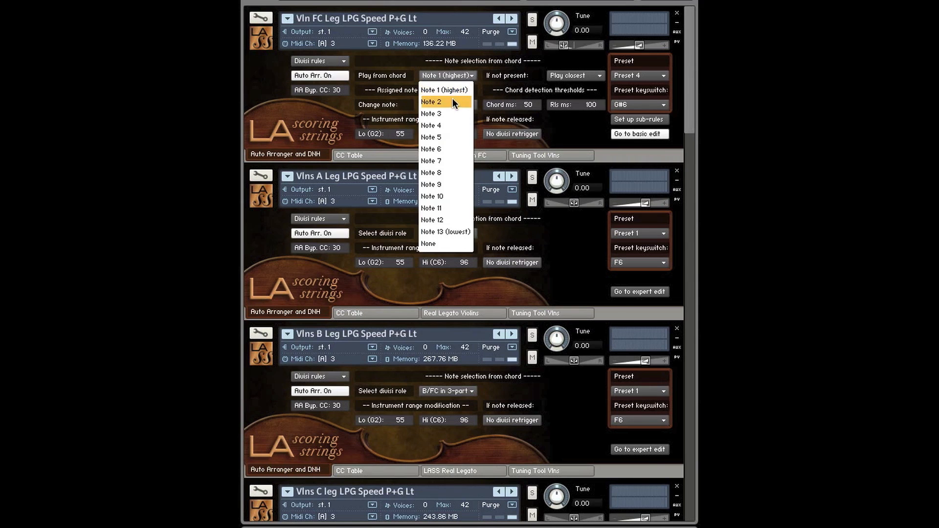
{"action": "mouse_move", "coordinate": [443, 148]}
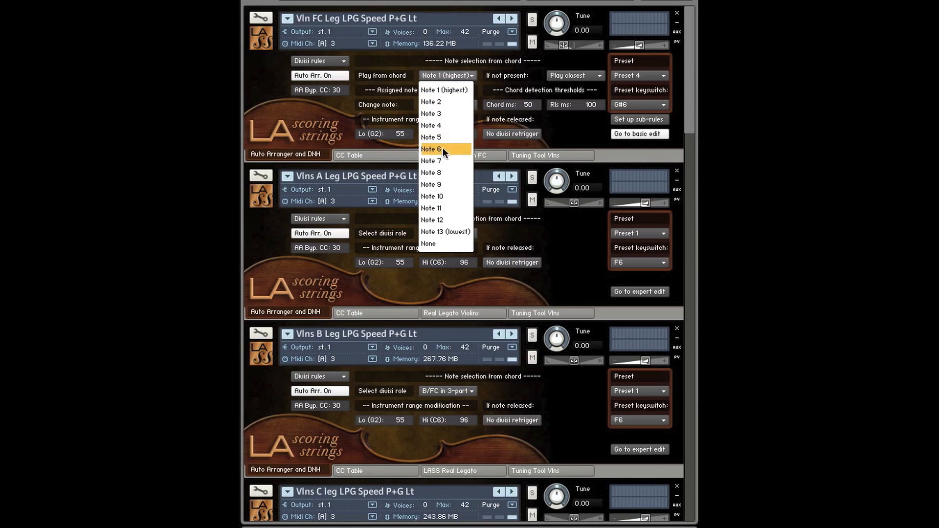
{"action": "mouse_move", "coordinate": [441, 196]}
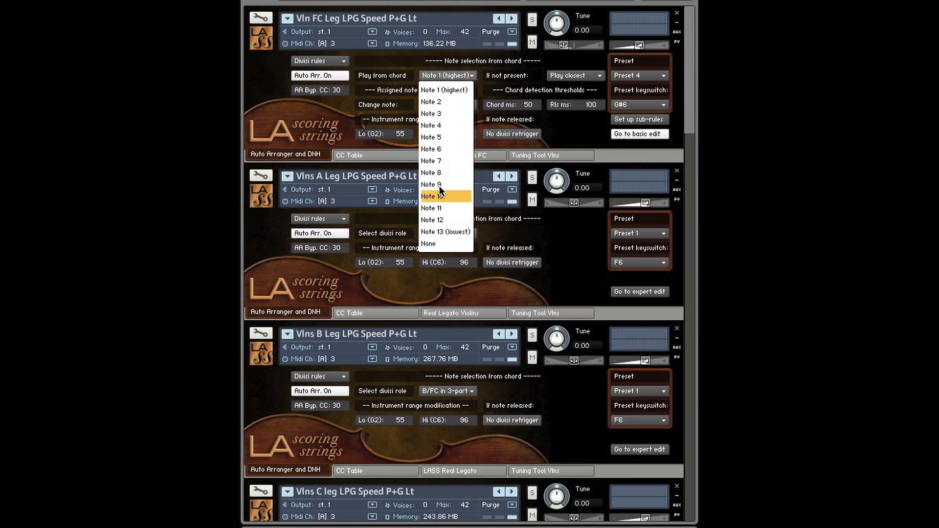
{"action": "mouse_move", "coordinate": [445, 90]}
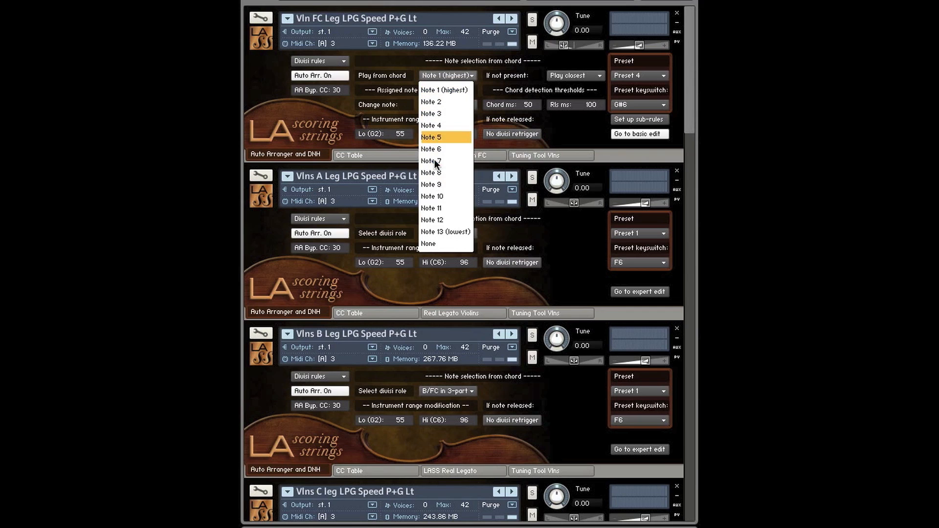
{"action": "mouse_move", "coordinate": [443, 195]}
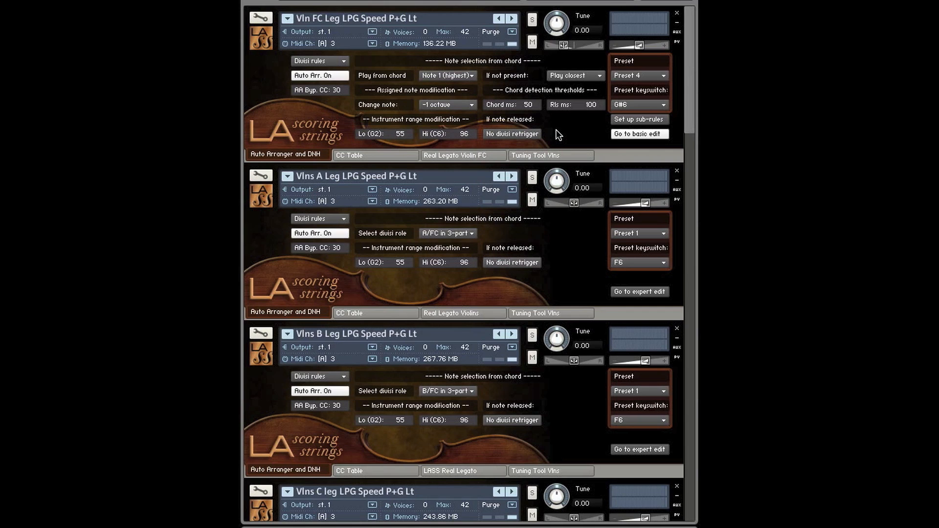
{"action": "mouse_move", "coordinate": [484, 98]}
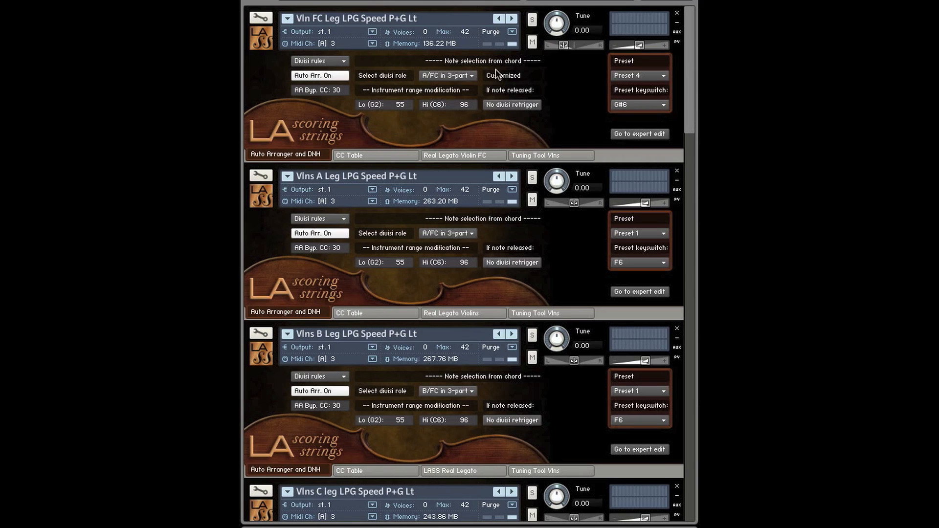
{"action": "left_click", "coordinate": [445, 75]}
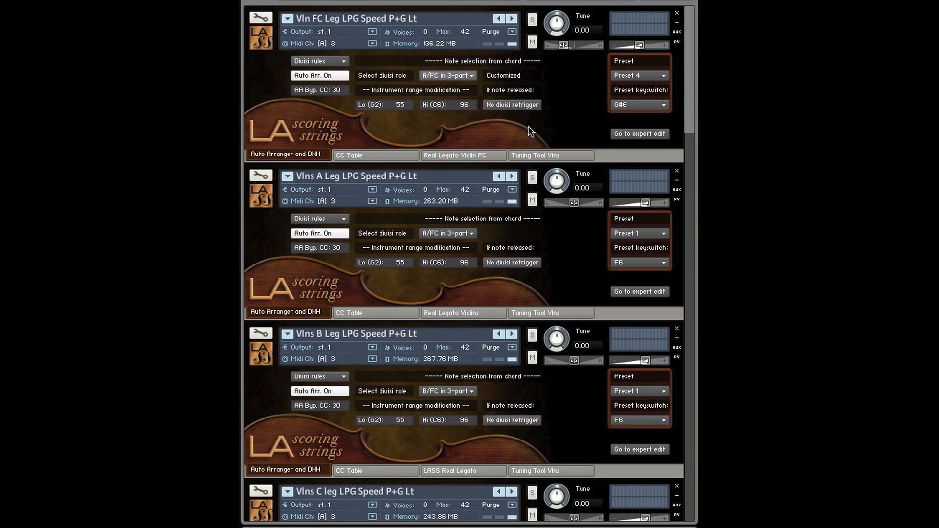
{"action": "mouse_move", "coordinate": [587, 121]}
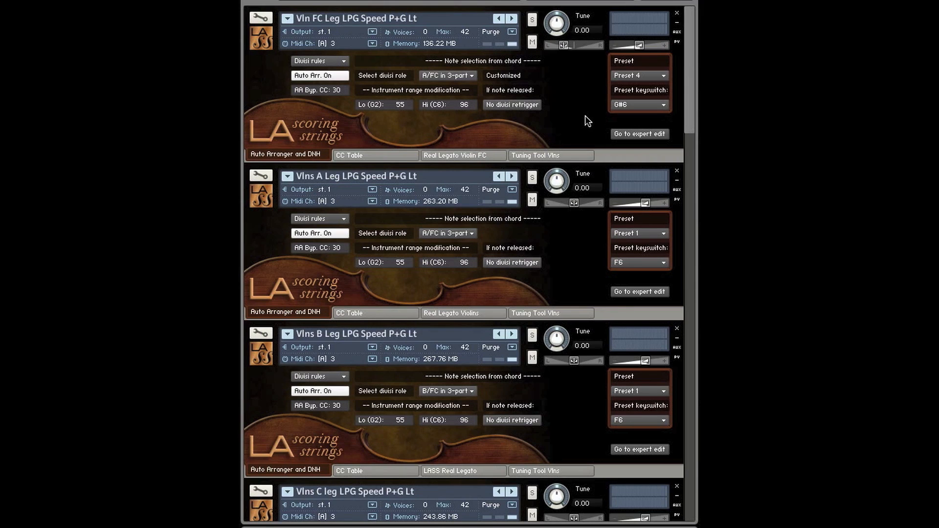
{"action": "mouse_move", "coordinate": [385, 130]}
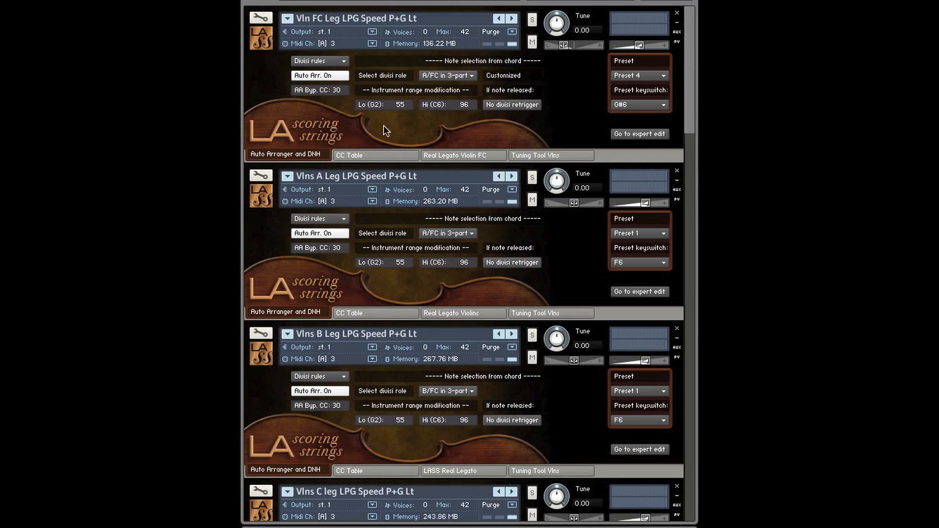
{"action": "mouse_move", "coordinate": [484, 145]}
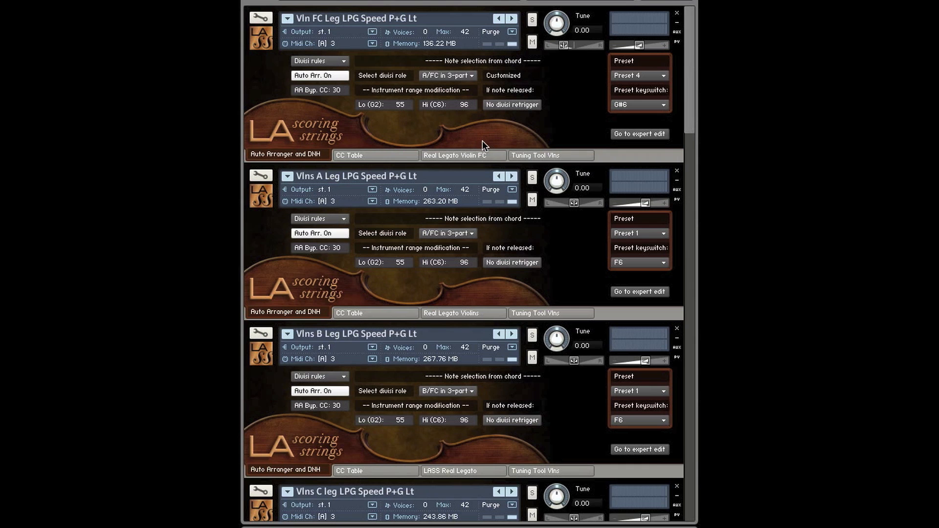
{"action": "mouse_move", "coordinate": [405, 144]}
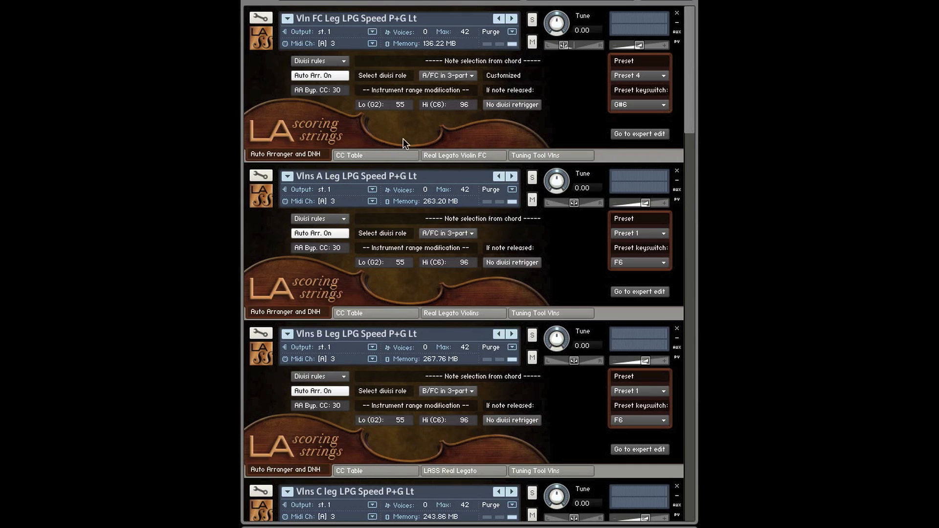